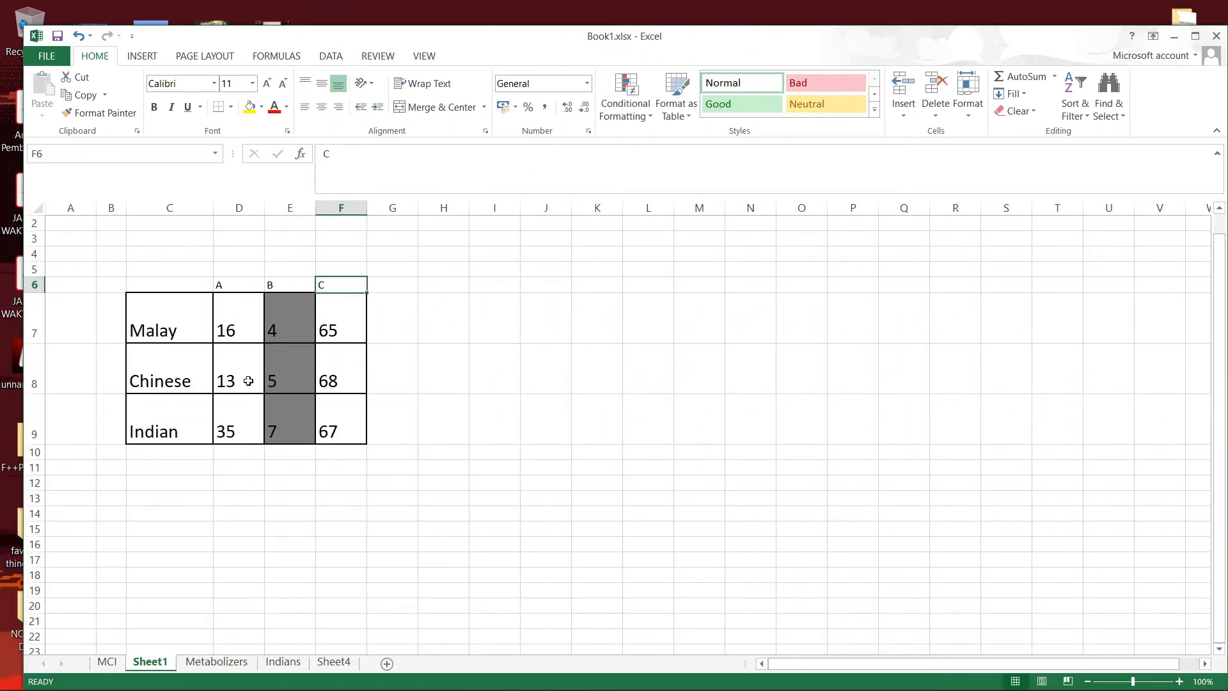
mouse_move(133, 432)
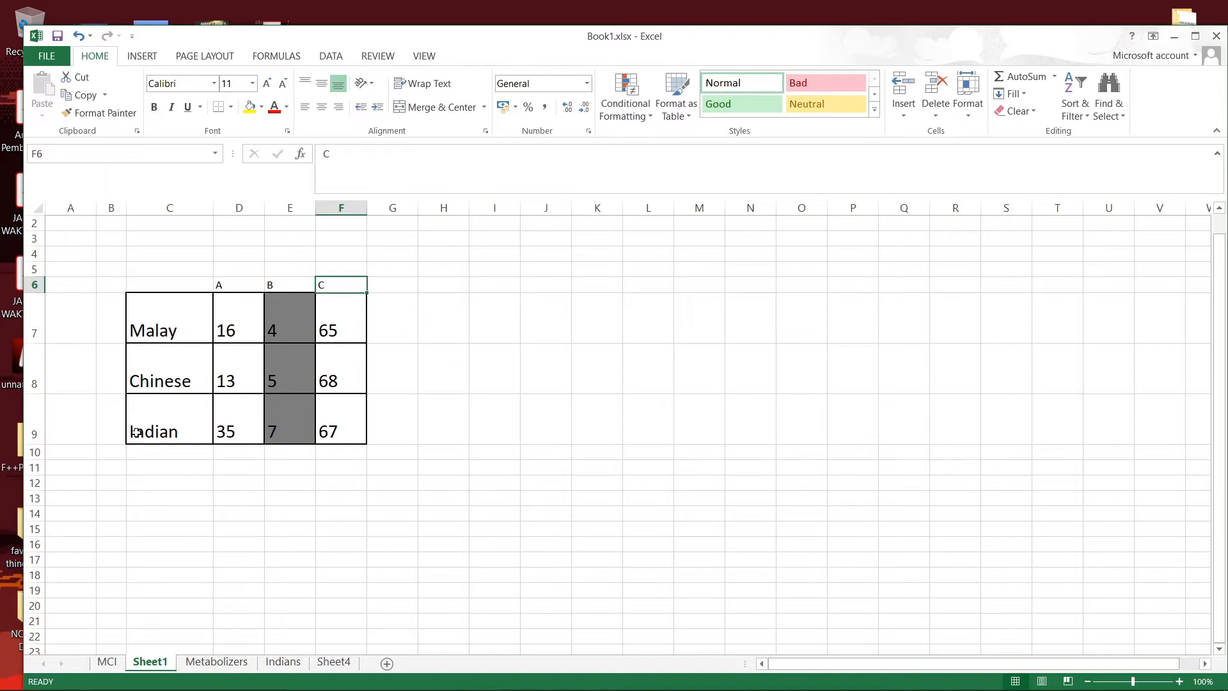
mouse_move(206, 357)
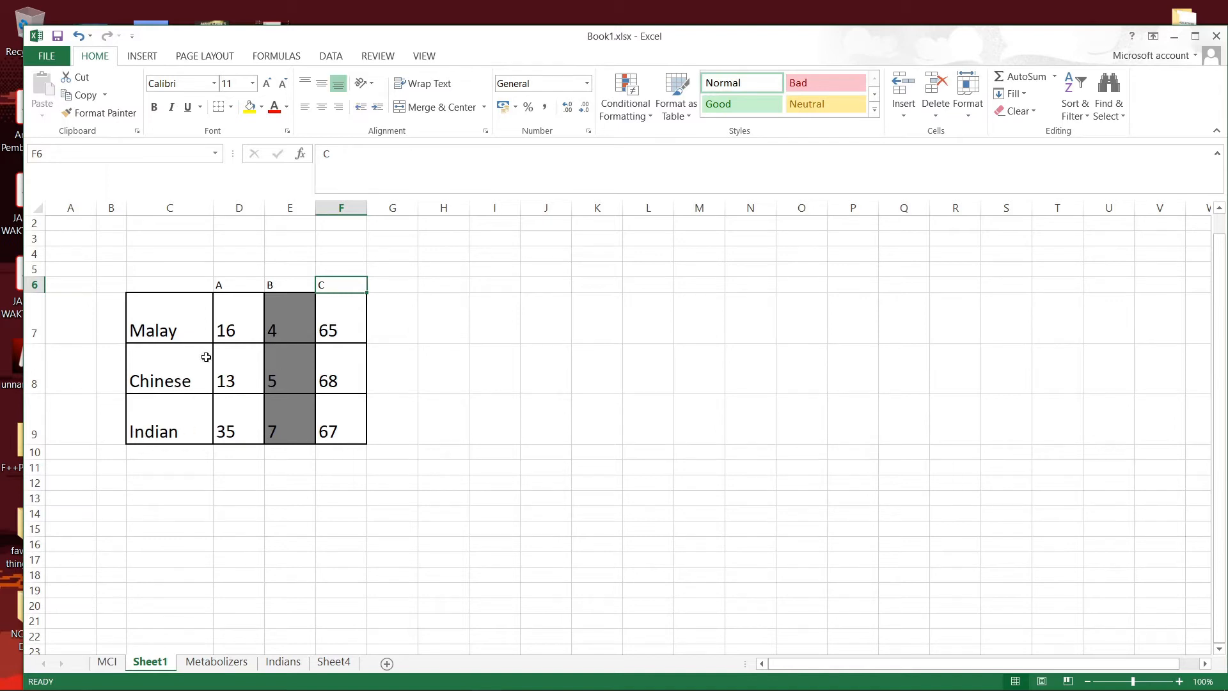
mouse_move(241, 254)
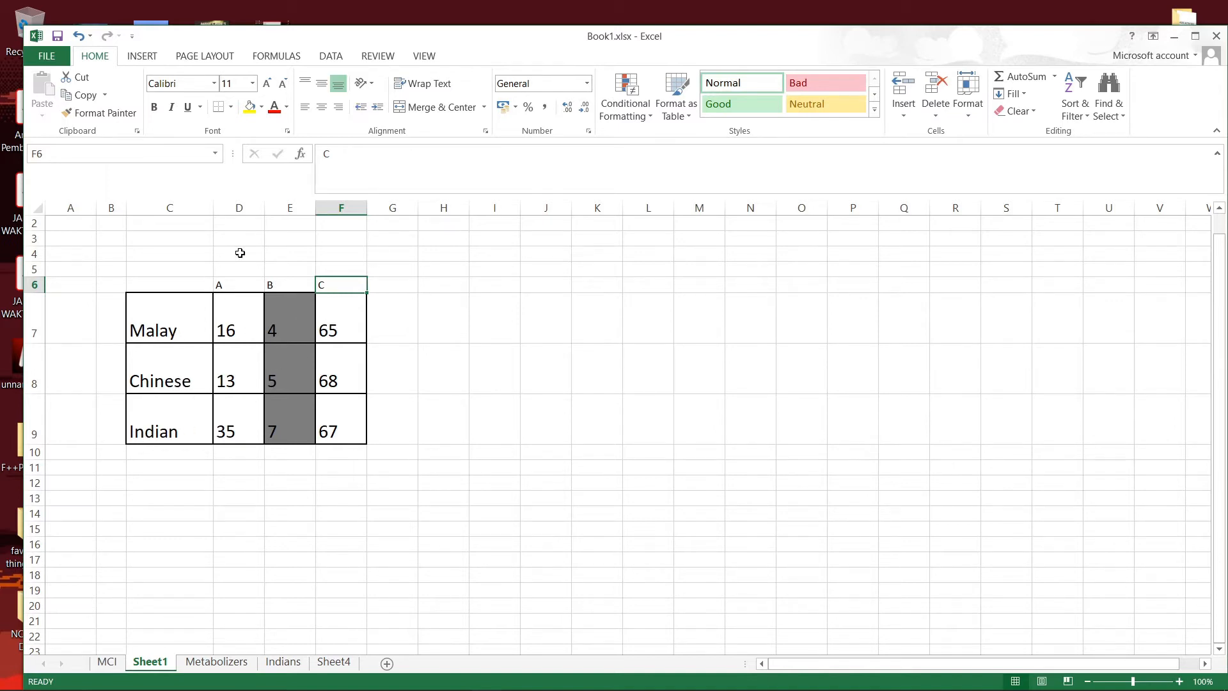
mouse_move(273, 323)
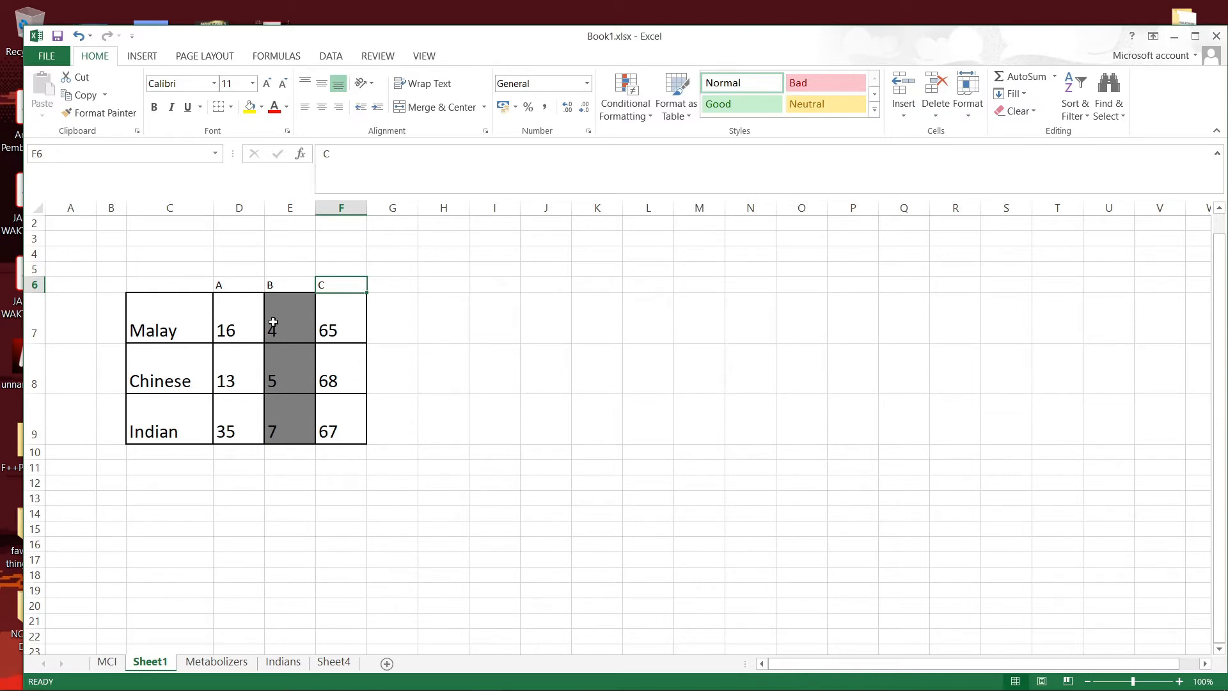
mouse_move(234, 282)
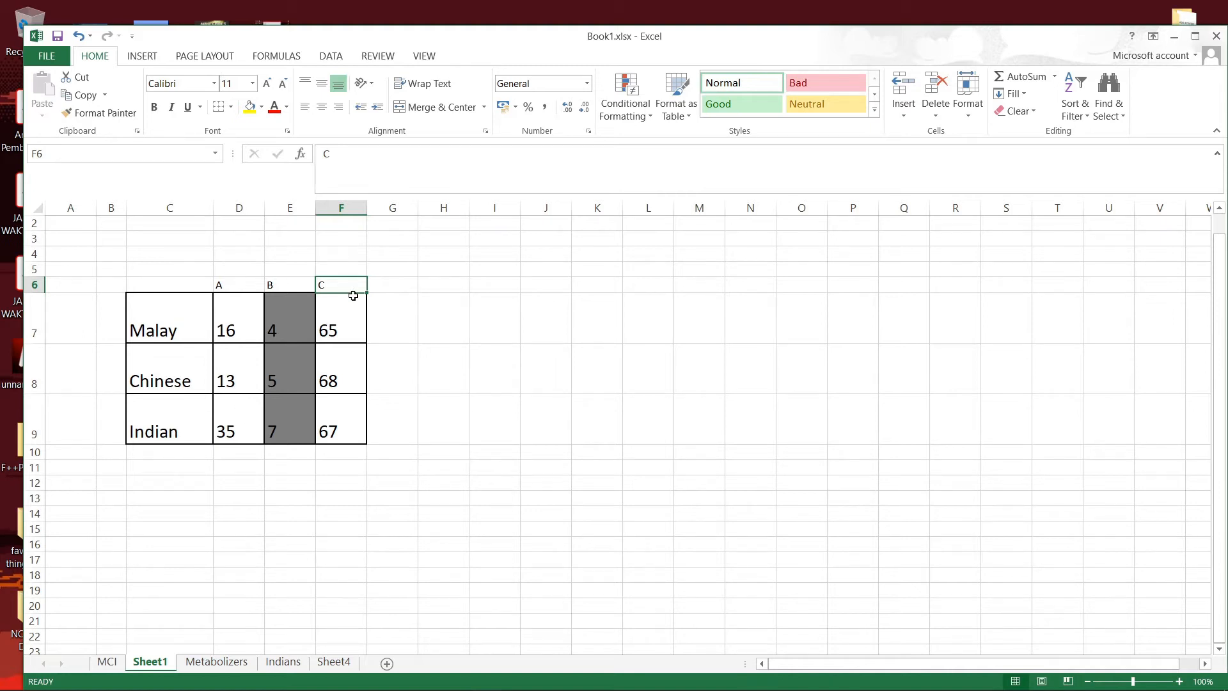
mouse_move(146, 328)
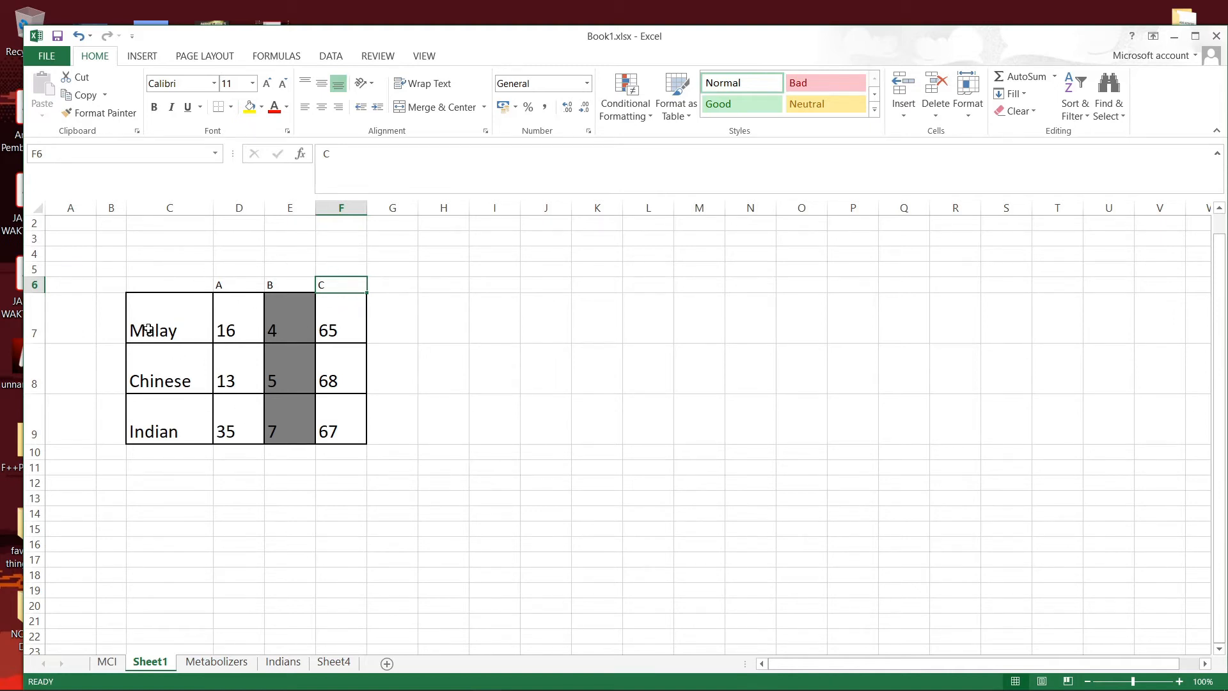
mouse_move(155, 349)
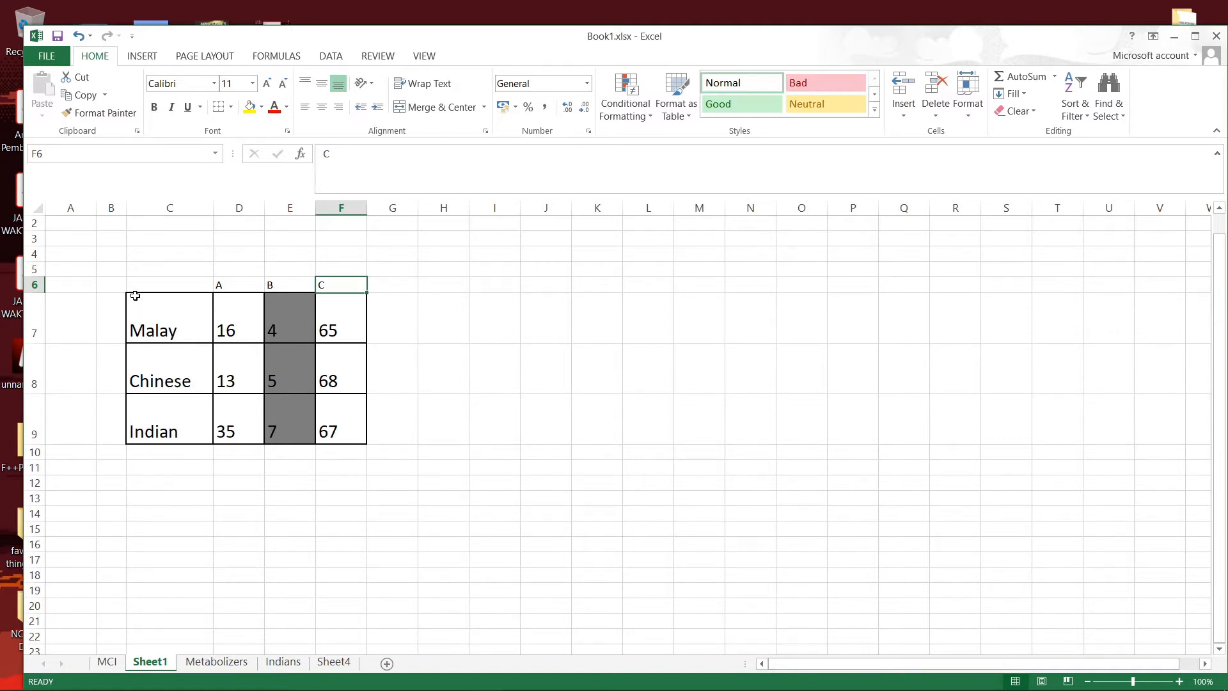
mouse_move(153, 458)
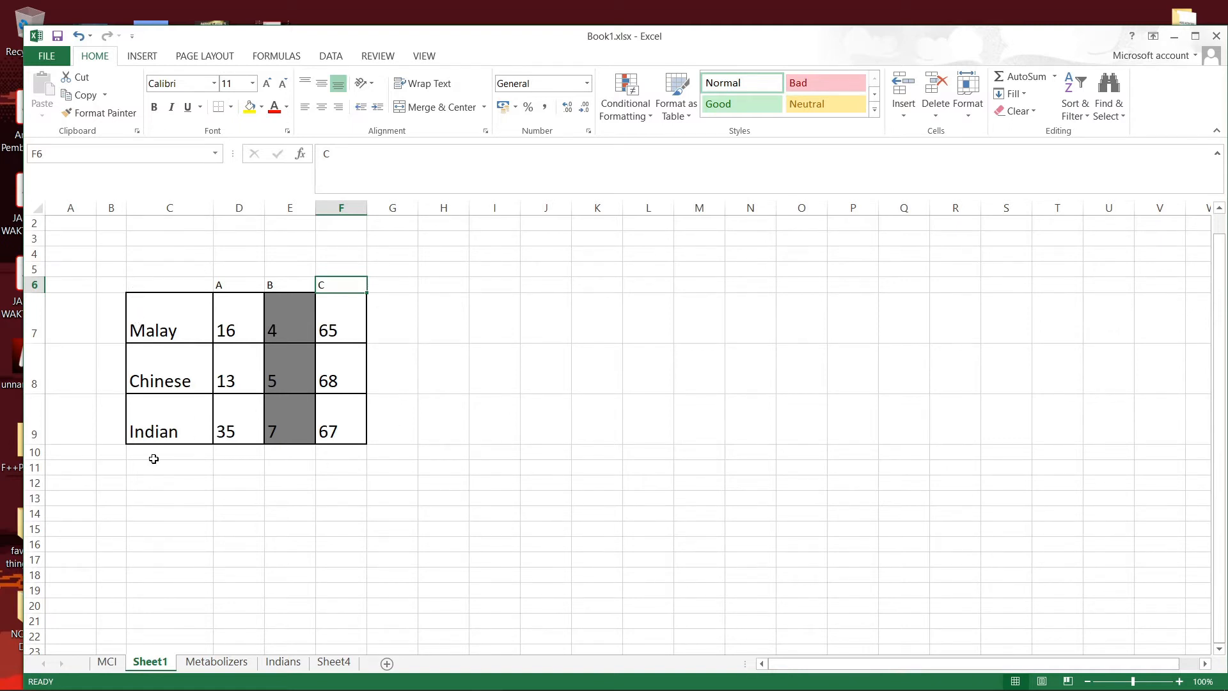
mouse_move(146, 339)
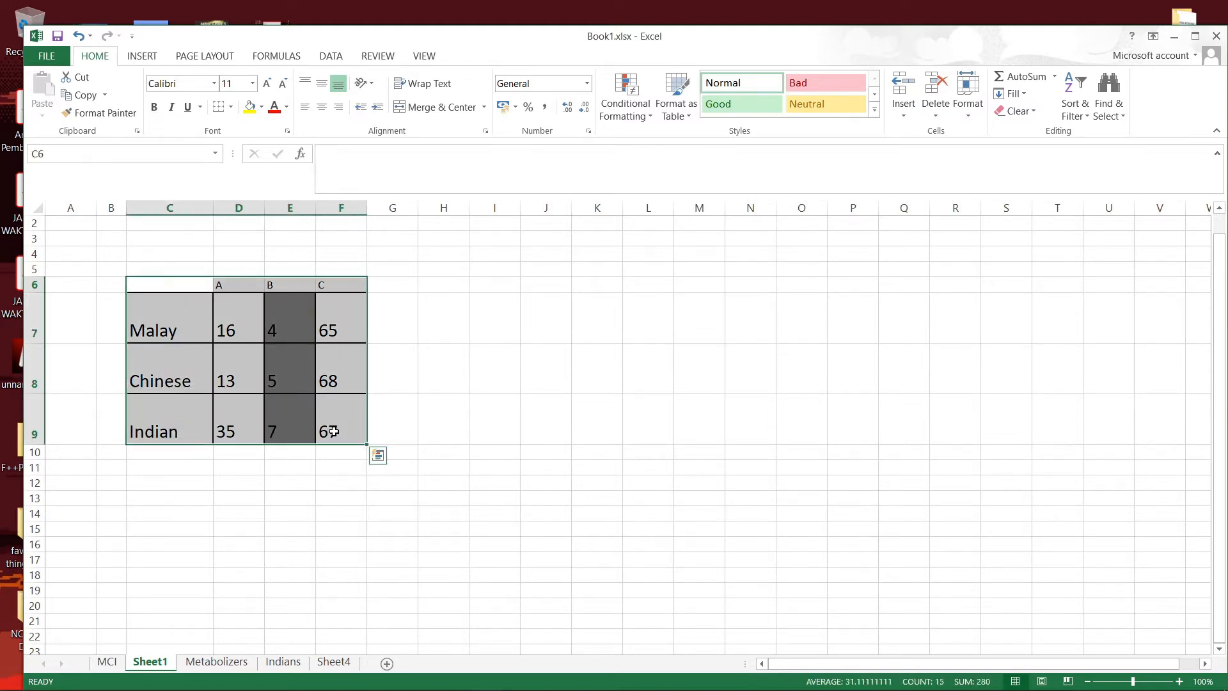
- Copy the Malay, Chinese and Indian count table from Excel into PAST's grid and select it all
key("ctrl+c")
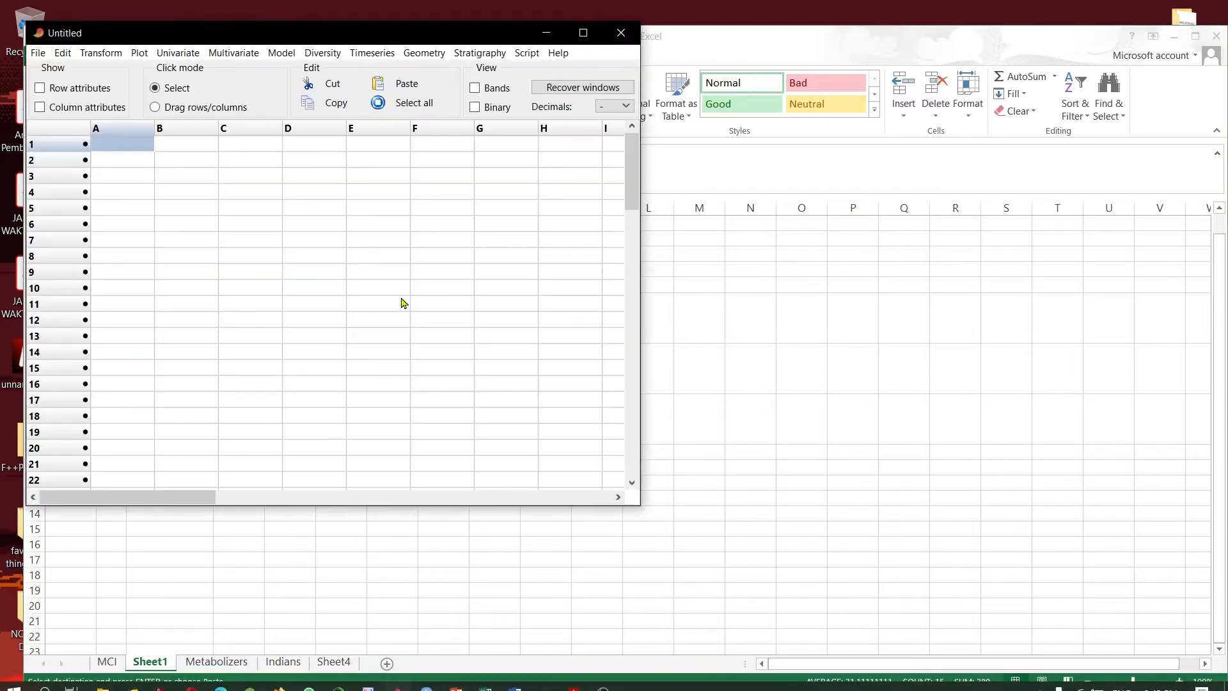
left_click(39, 107)
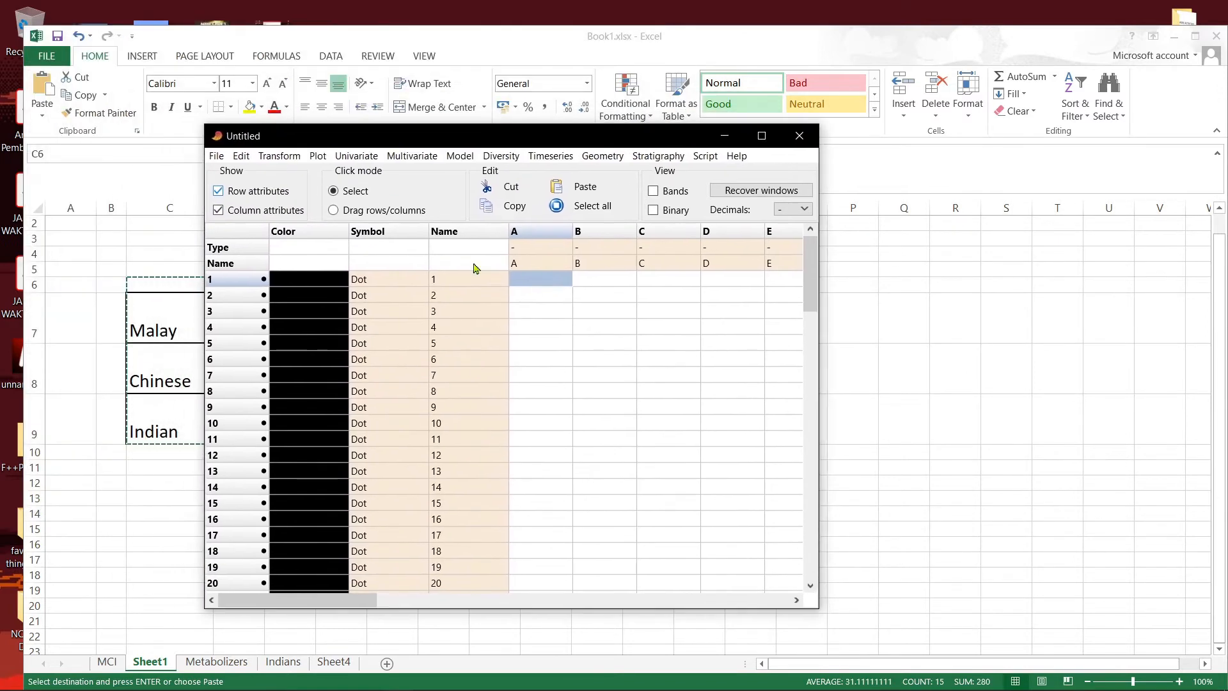
left_click(468, 262)
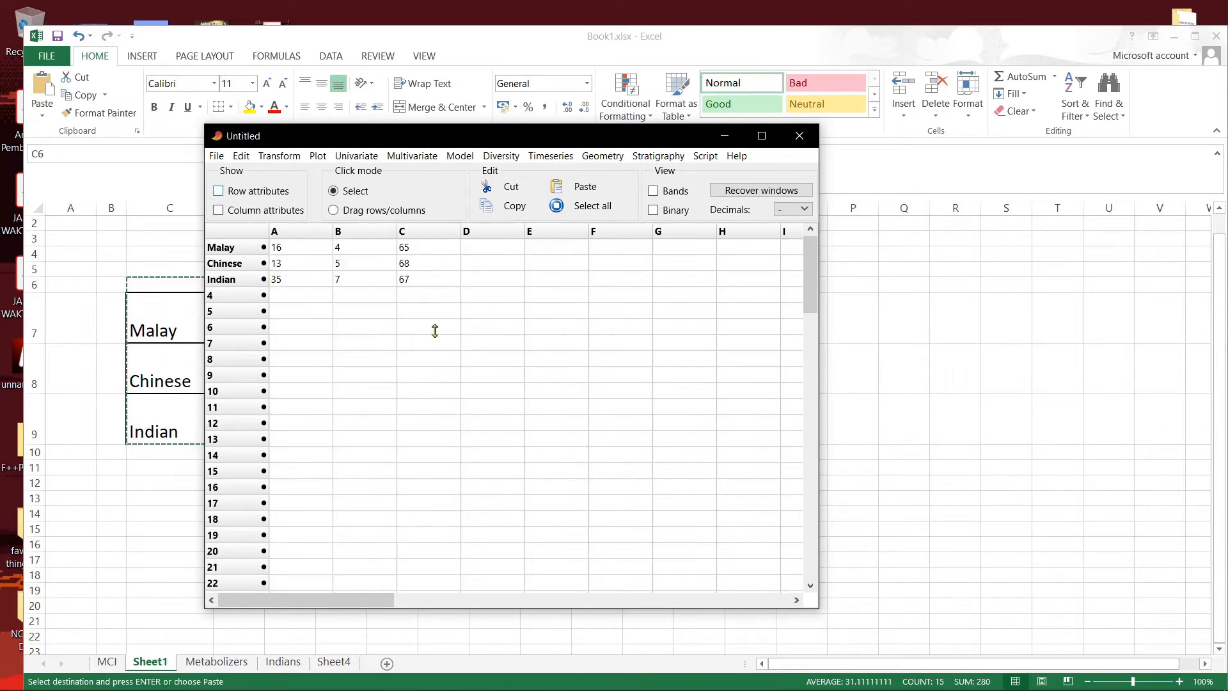
left_click(590, 206)
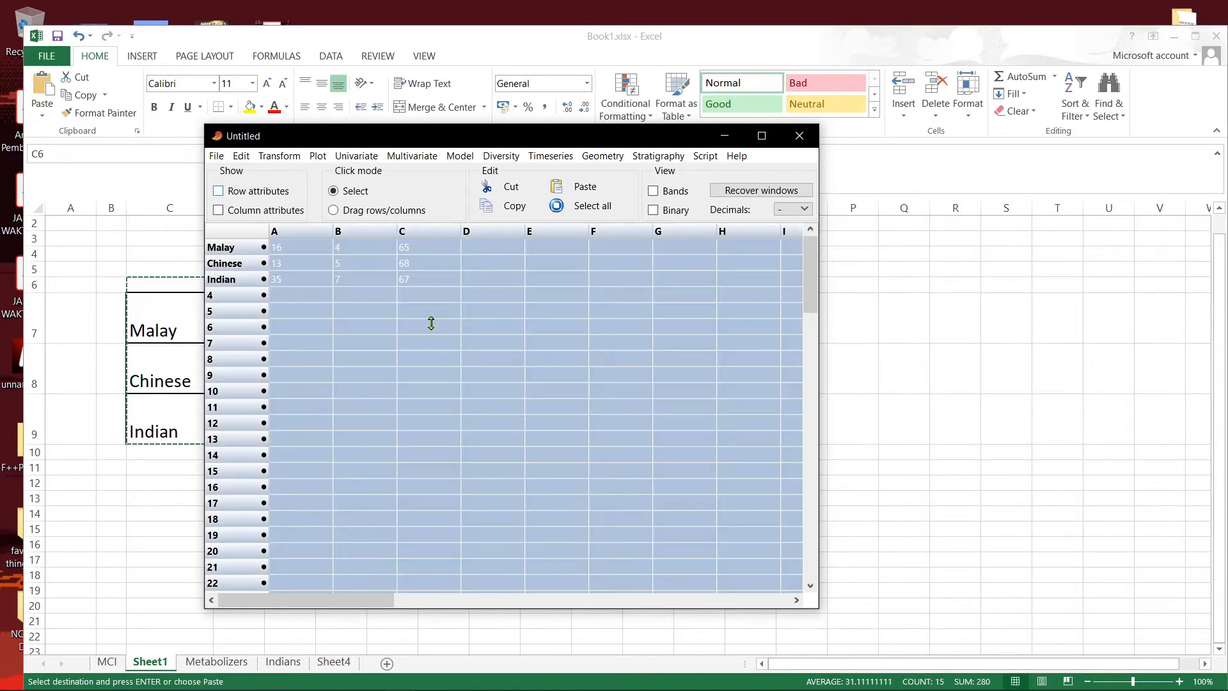
- Run Univariate > Contingency table (chi²) on the counts and dismiss the Fisher's exact error
left_click(356, 155)
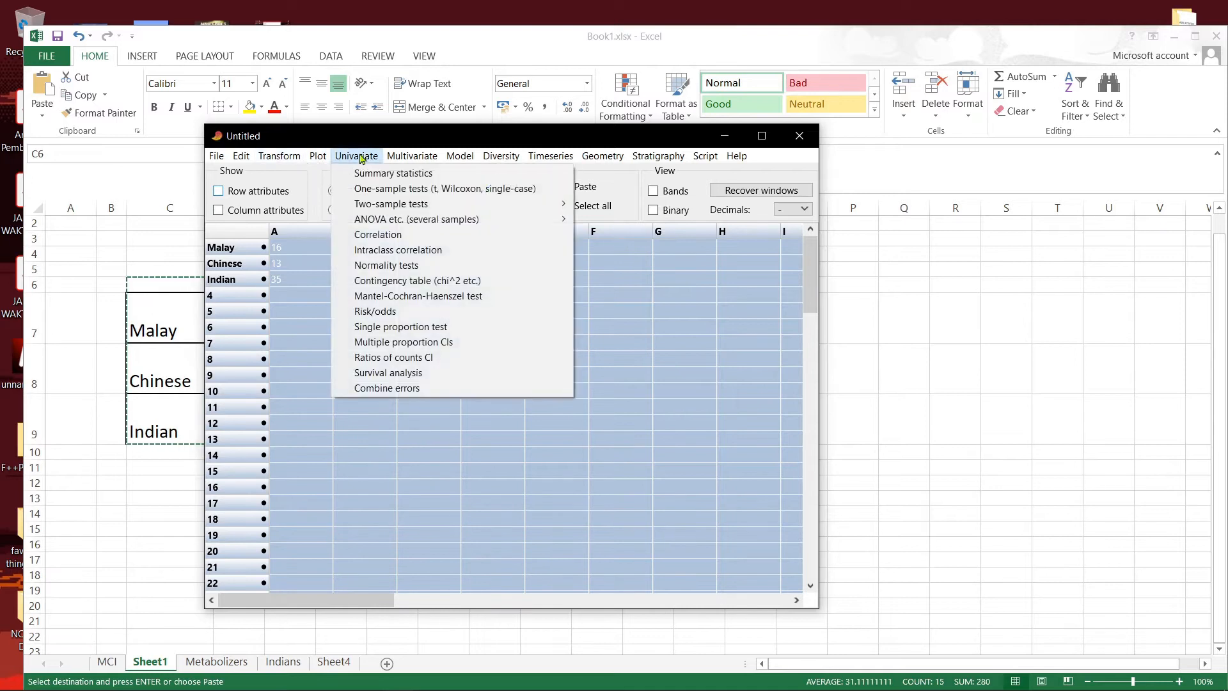
mouse_move(418, 280)
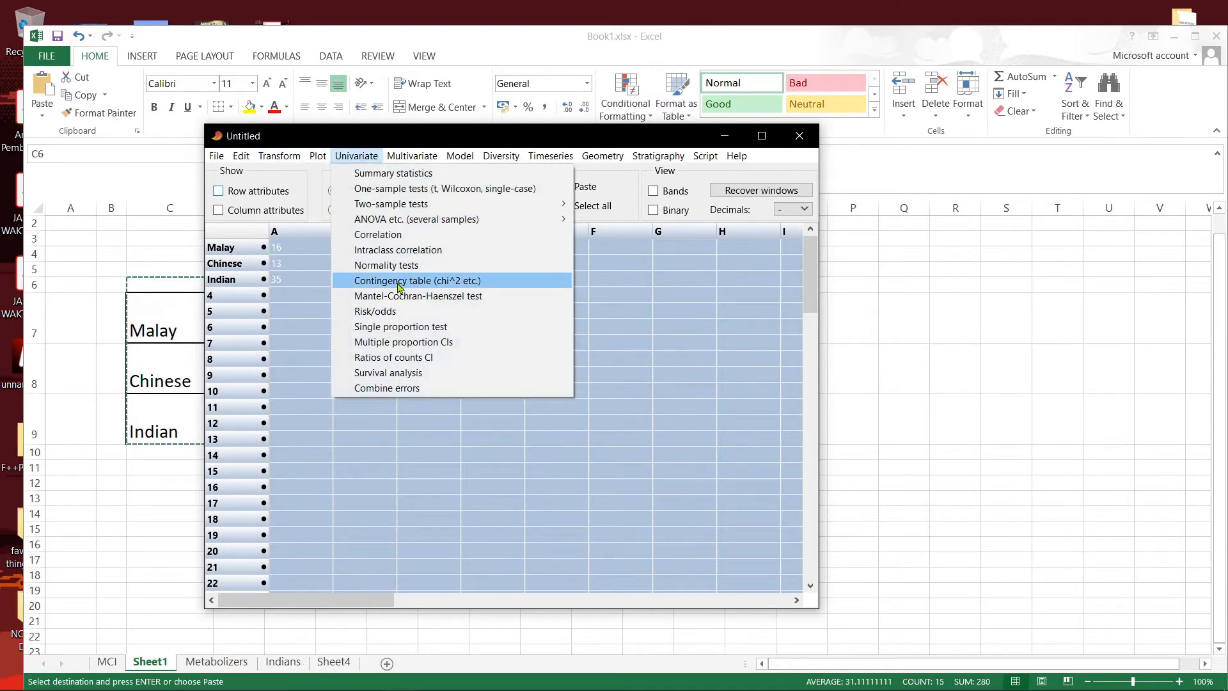
mouse_move(466, 285)
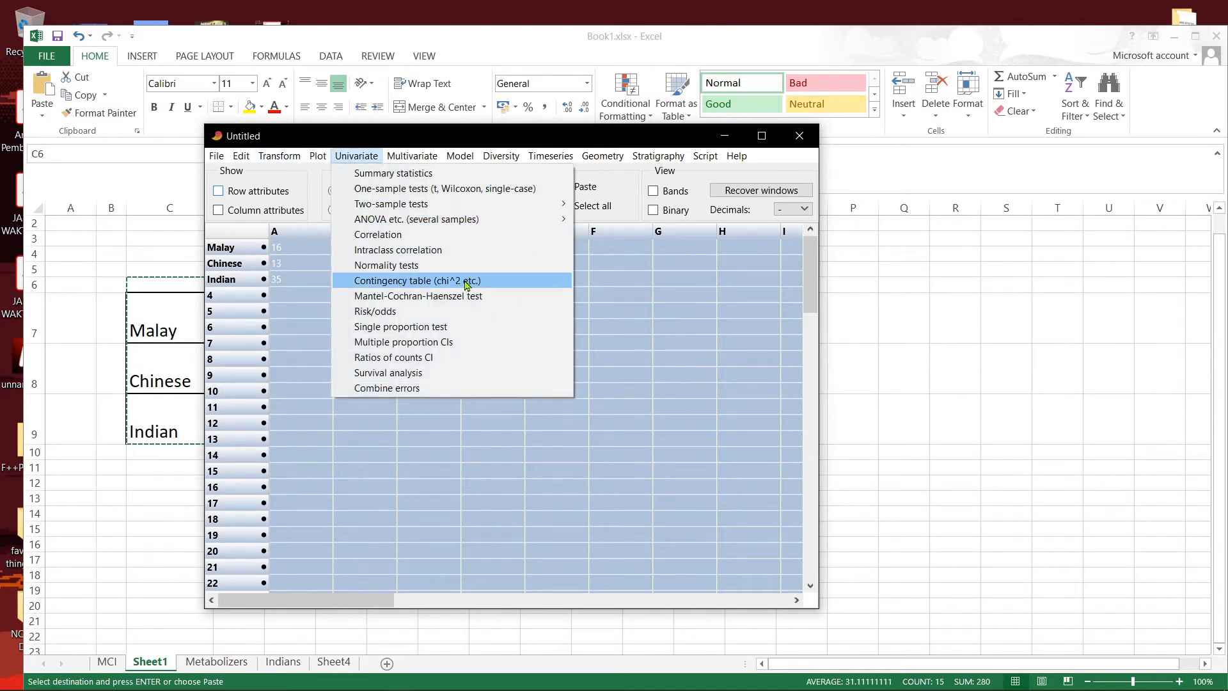
left_click(418, 280)
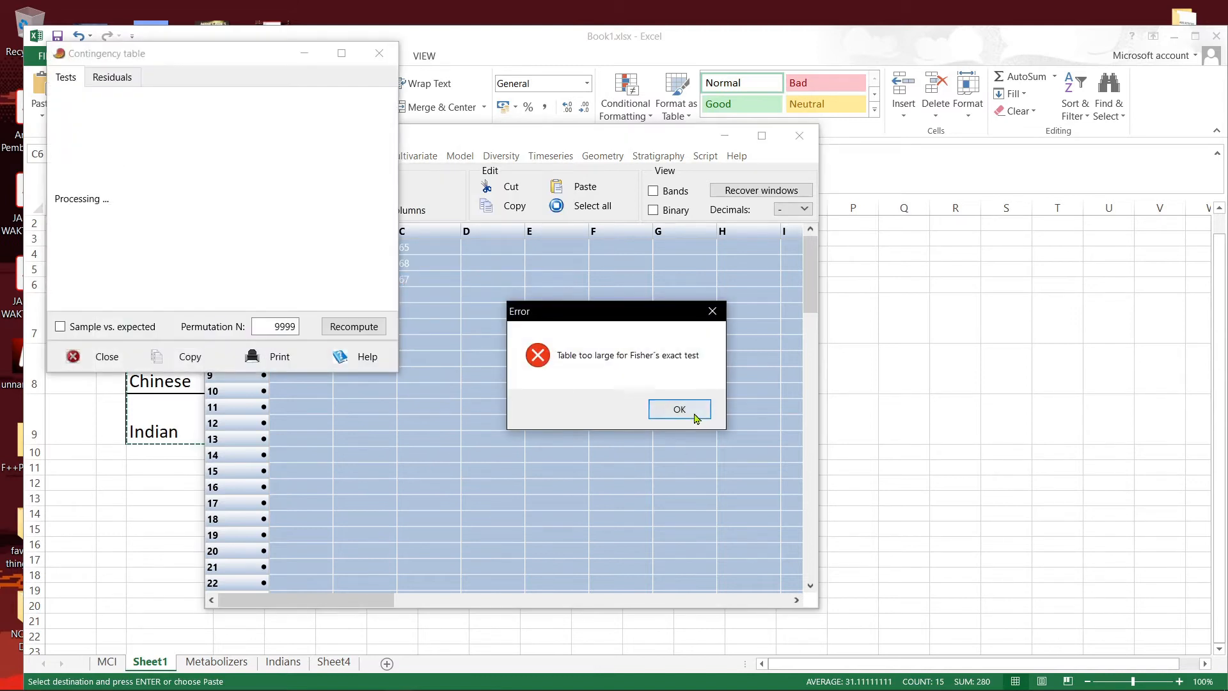
left_click(678, 409)
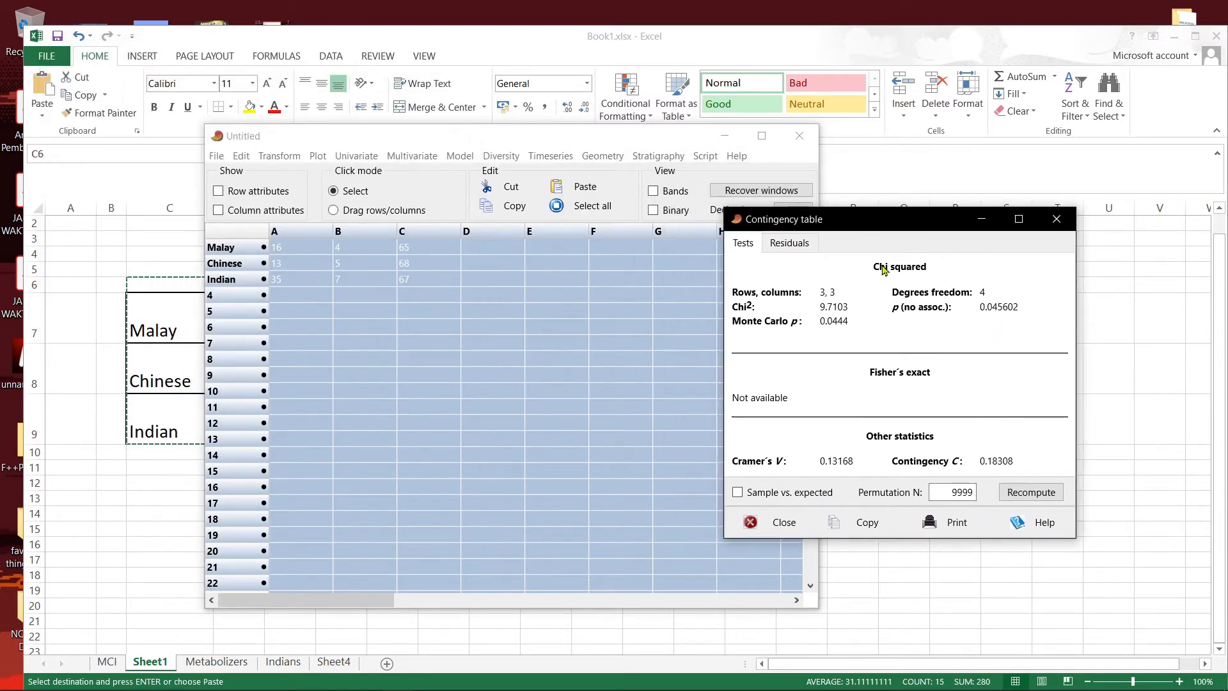
mouse_move(851, 349)
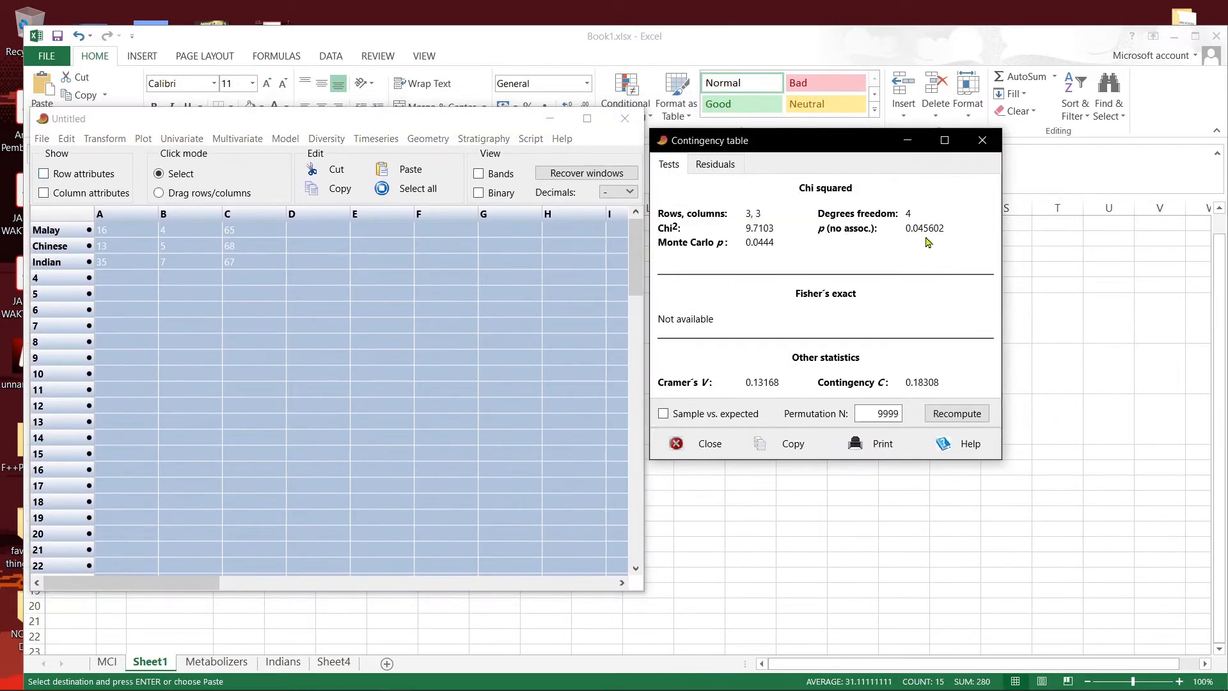
mouse_move(932, 235)
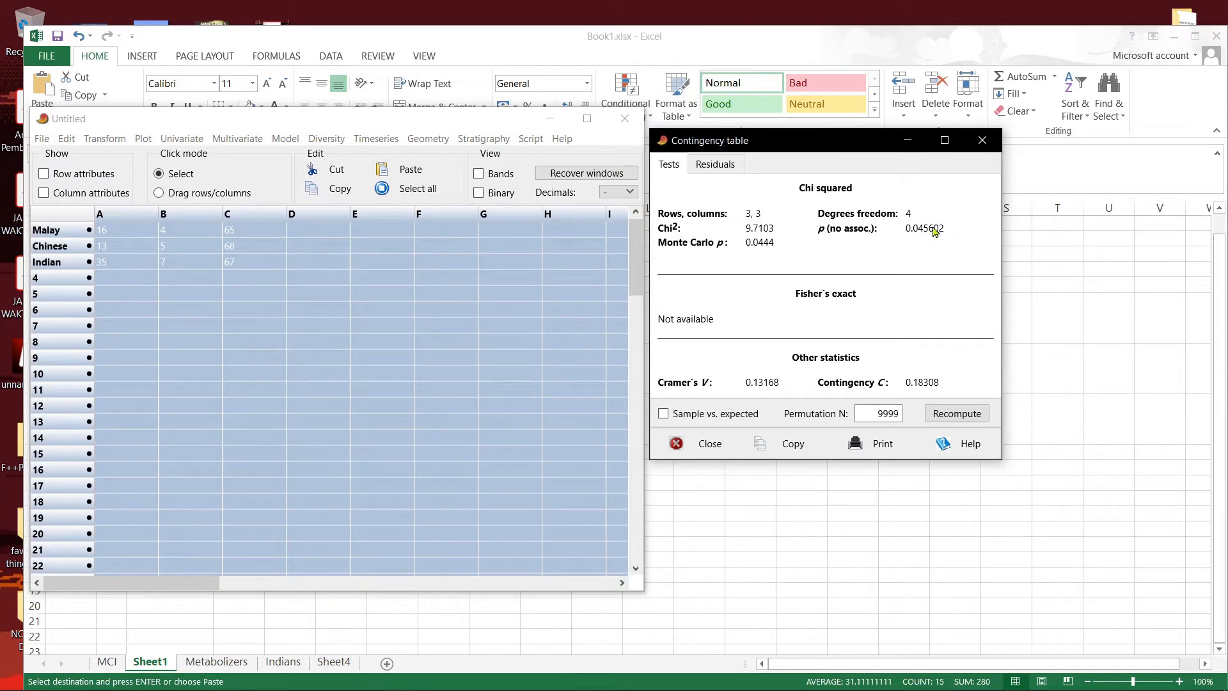
mouse_move(180, 300)
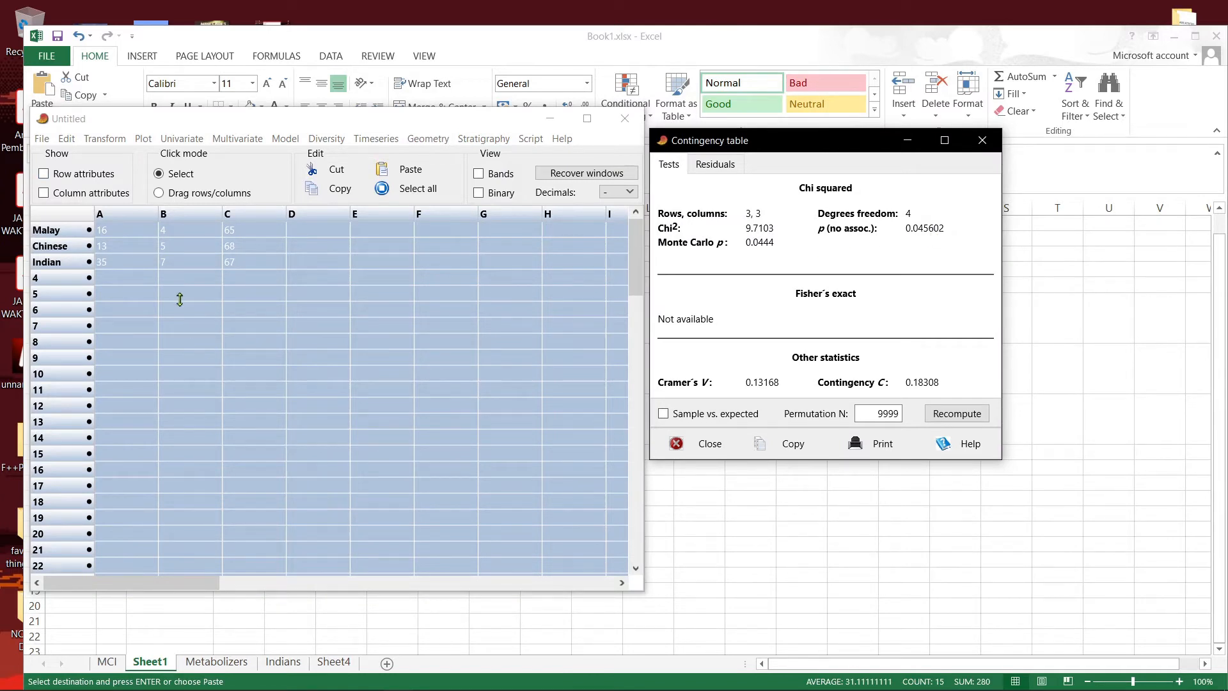
mouse_move(938, 267)
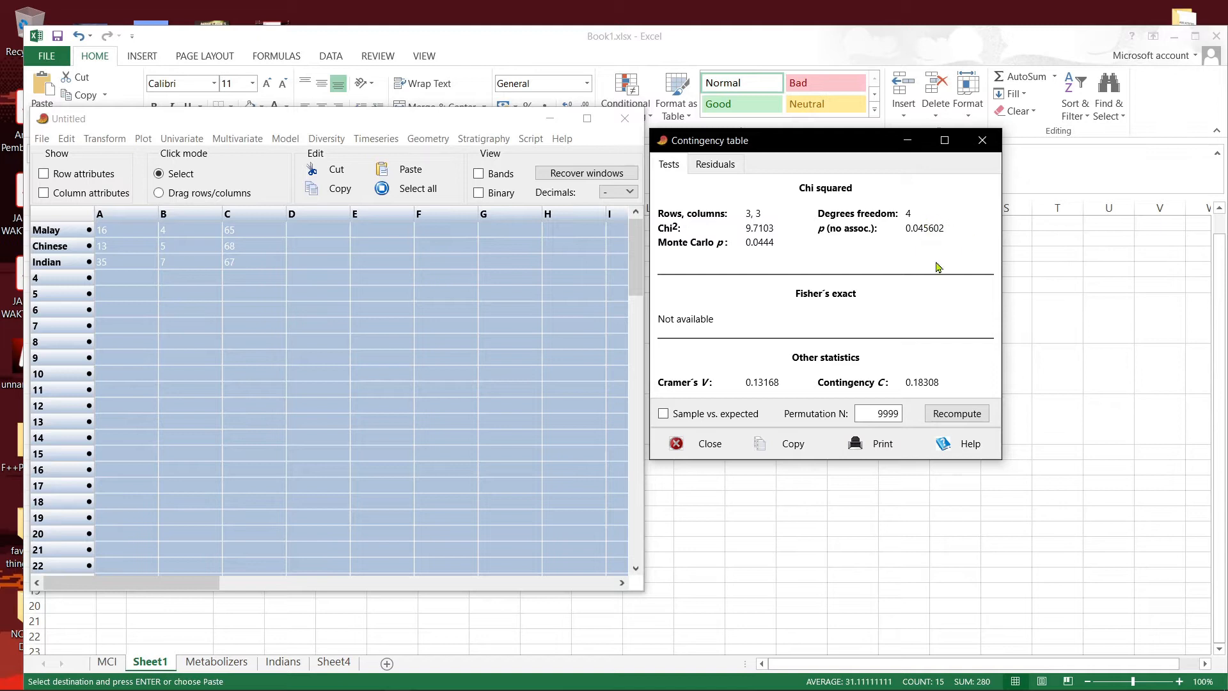
mouse_move(227, 315)
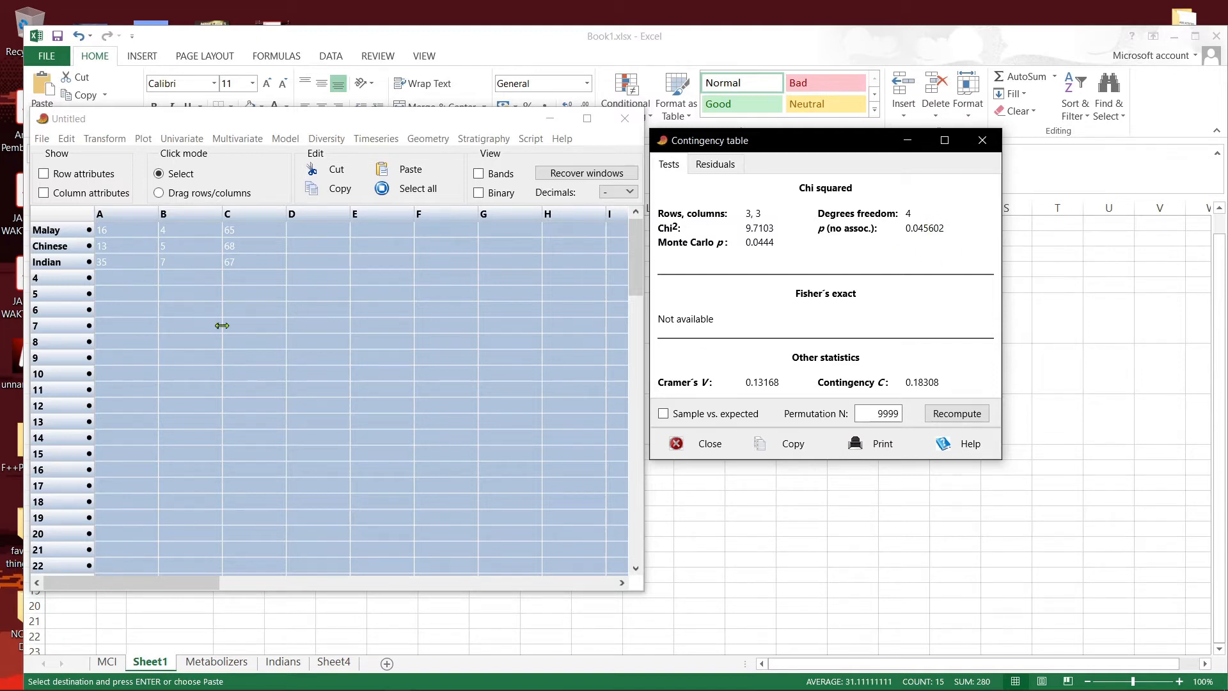
mouse_move(279, 284)
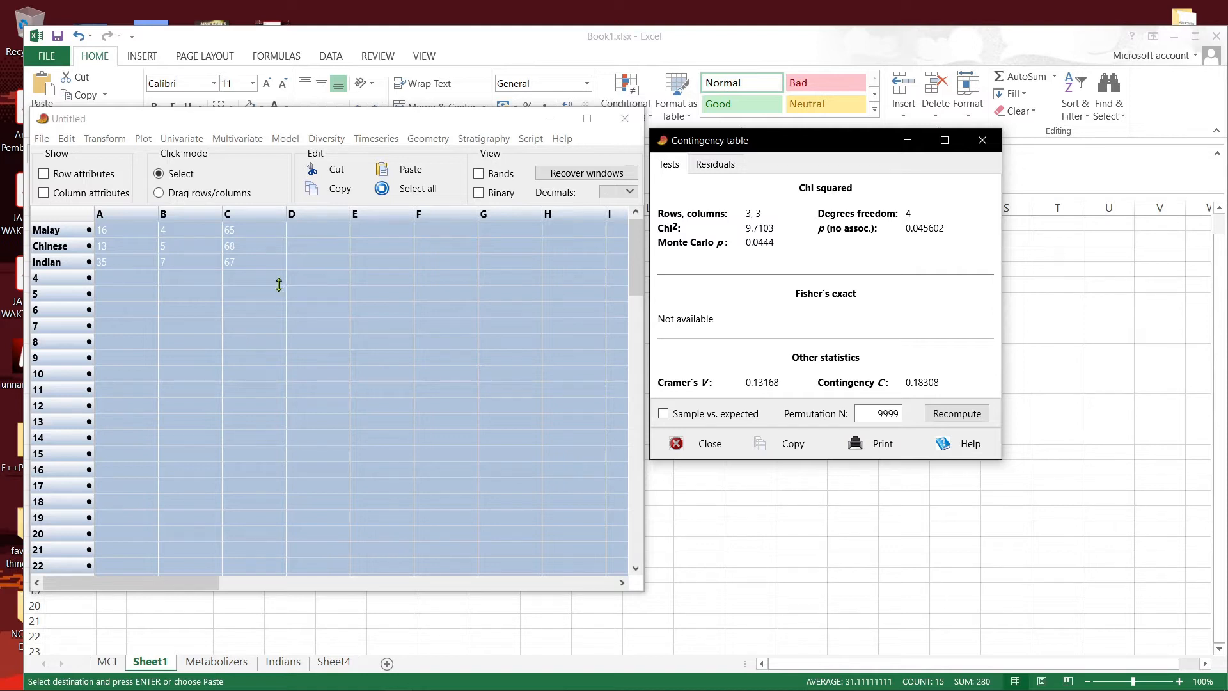
mouse_move(290, 213)
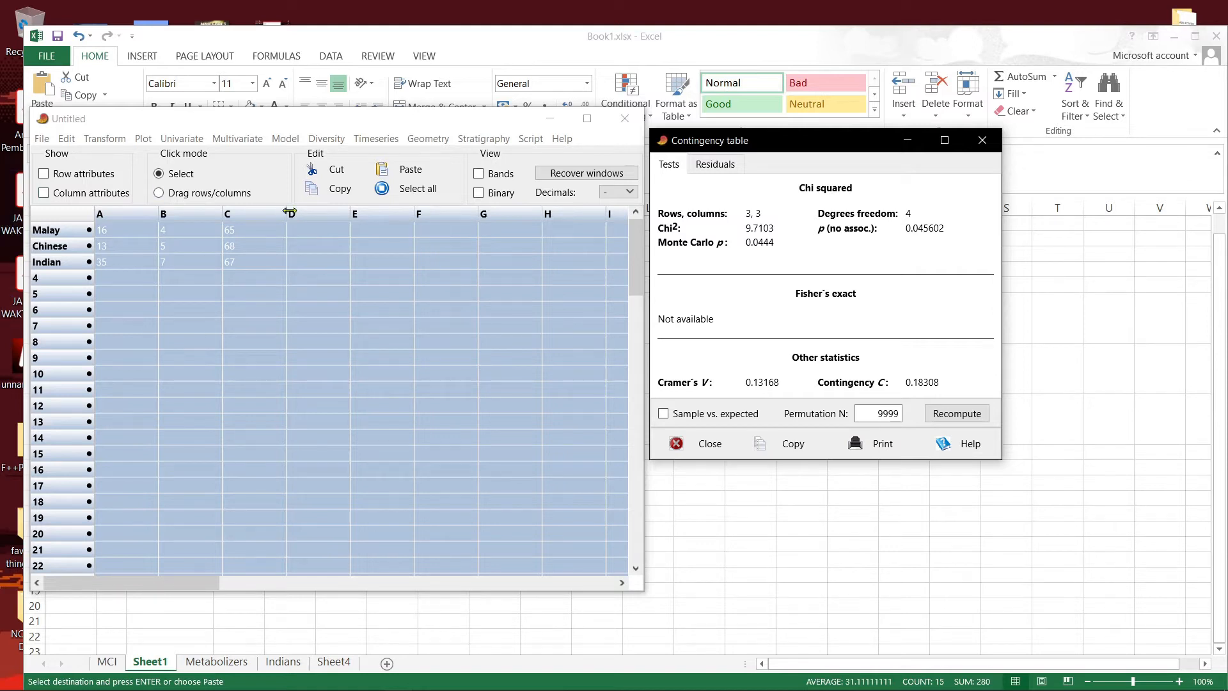
mouse_move(256, 290)
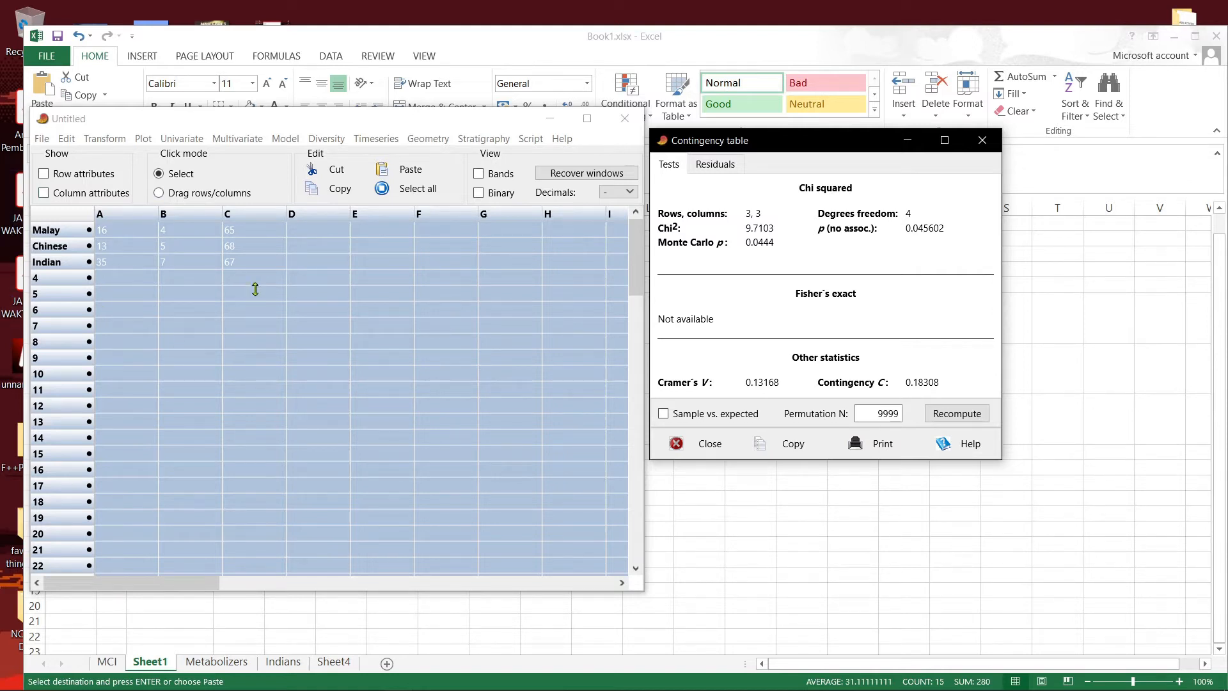
mouse_move(270, 253)
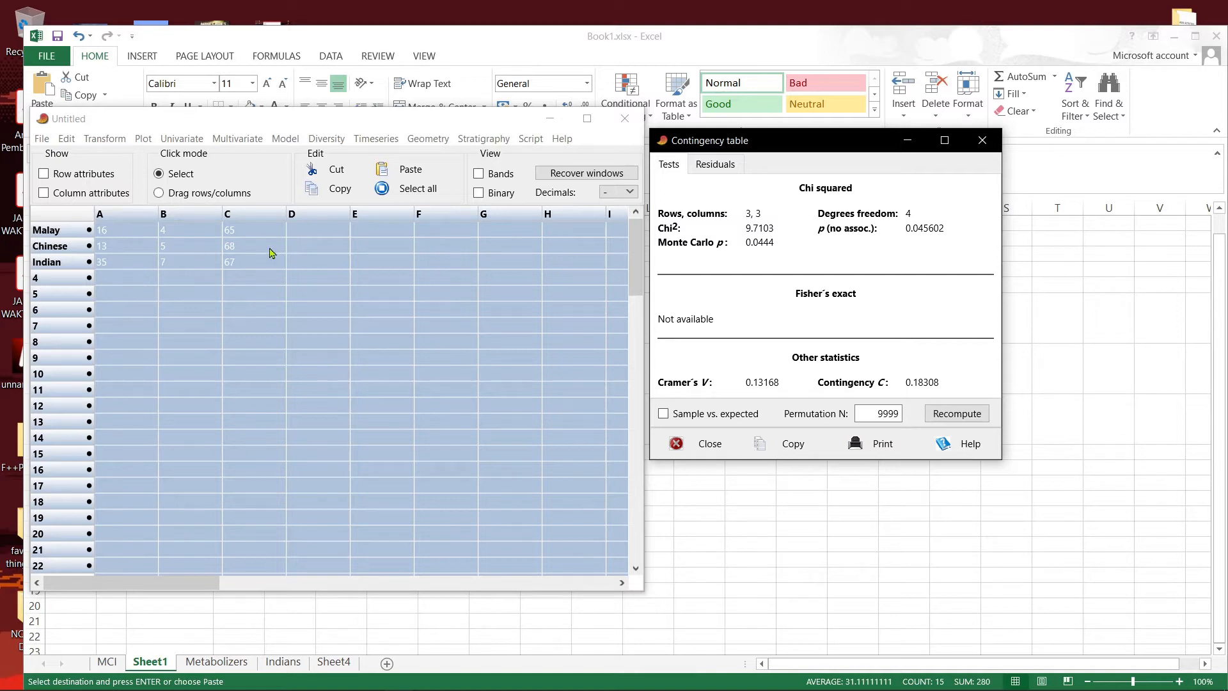
mouse_move(233, 298)
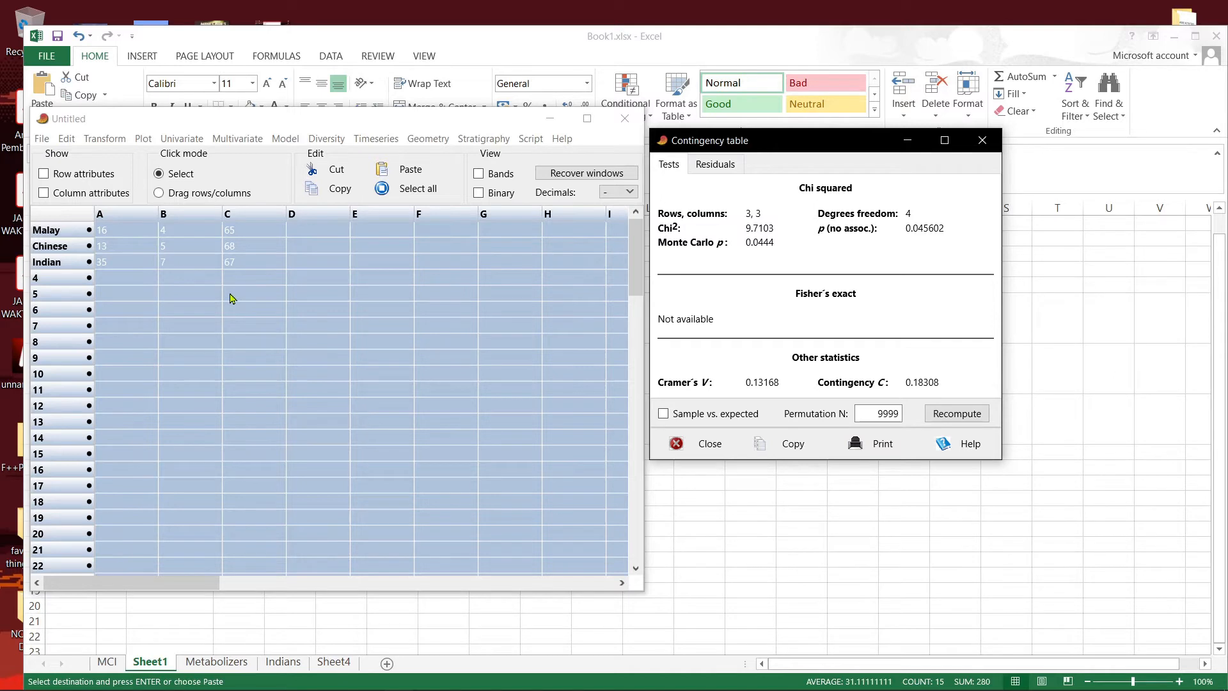
mouse_move(691, 256)
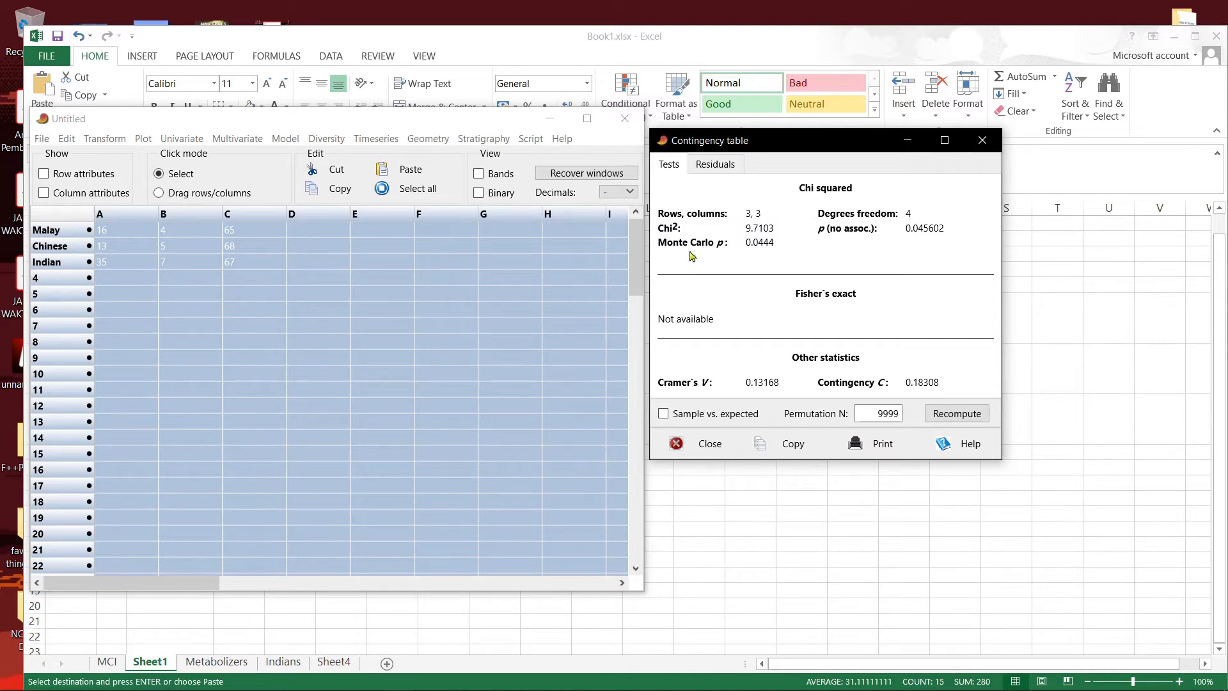
mouse_move(716, 163)
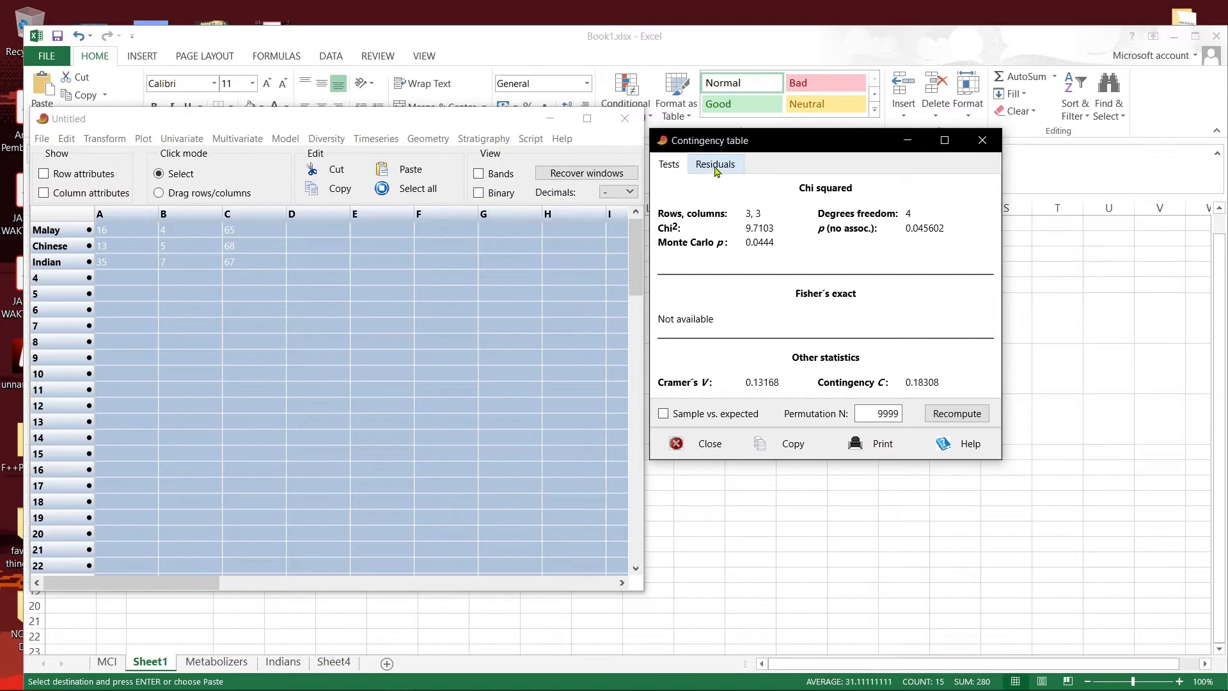
- Switch the contingency results to Adjusted residuals, e.g. Indian A 2.9438
left_click(715, 163)
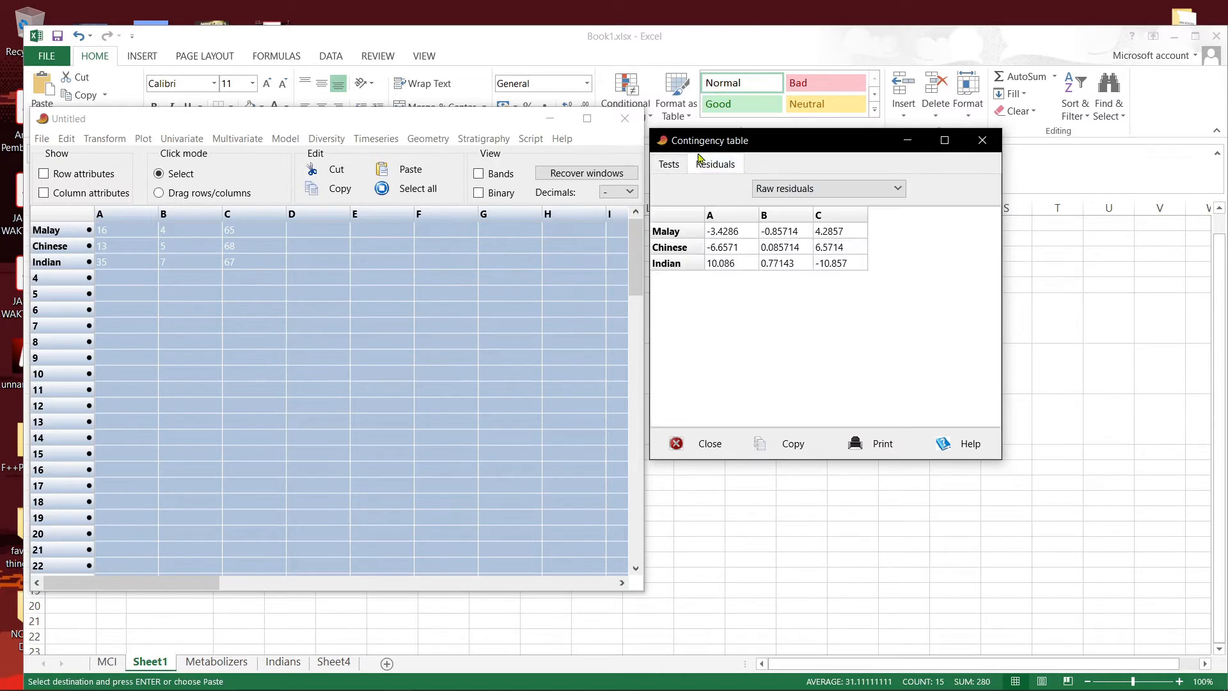
left_click(896, 188)
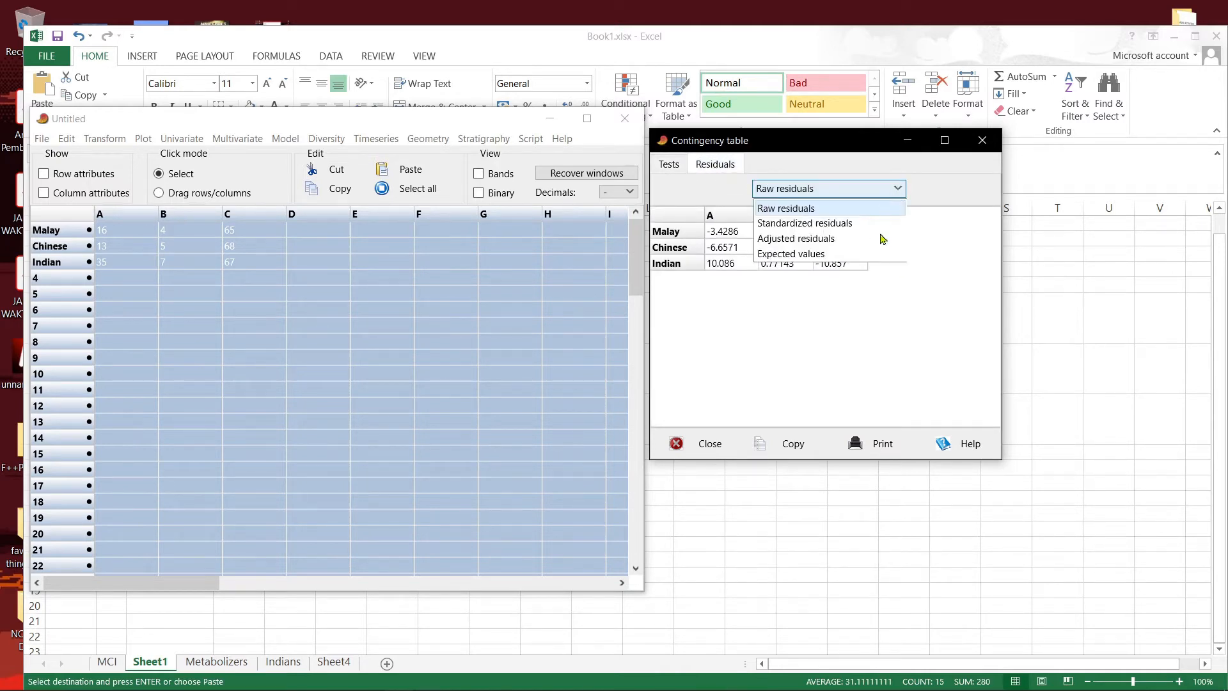
left_click(796, 239)
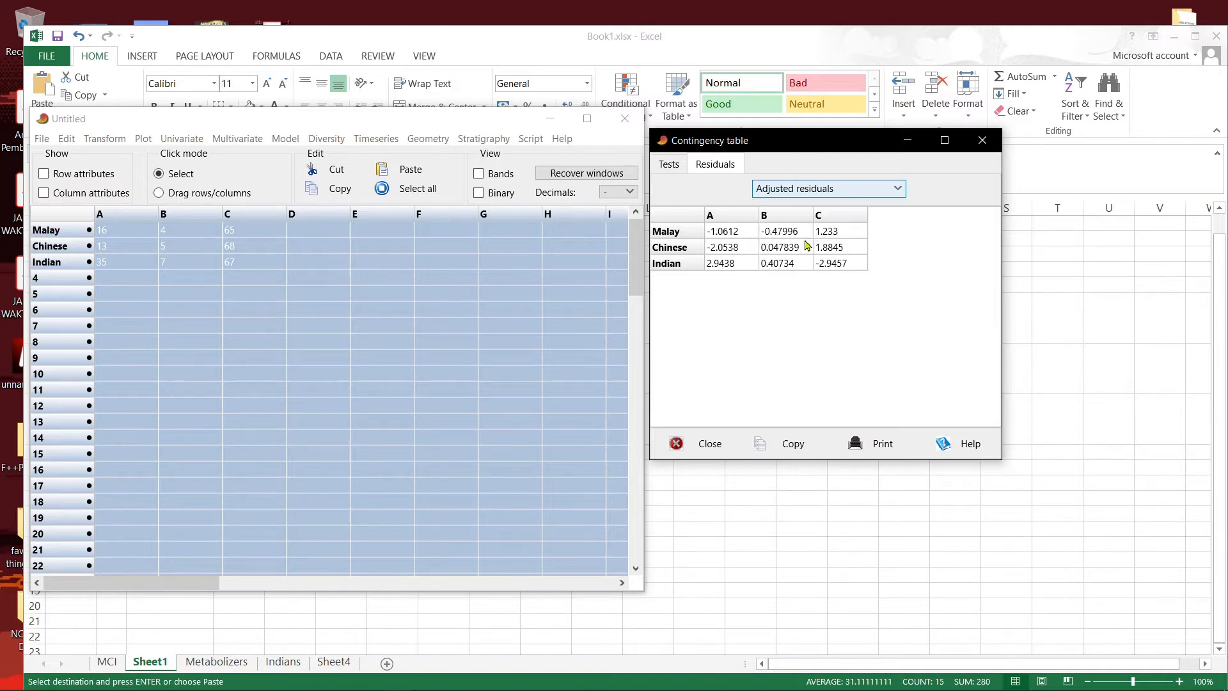
mouse_move(814, 324)
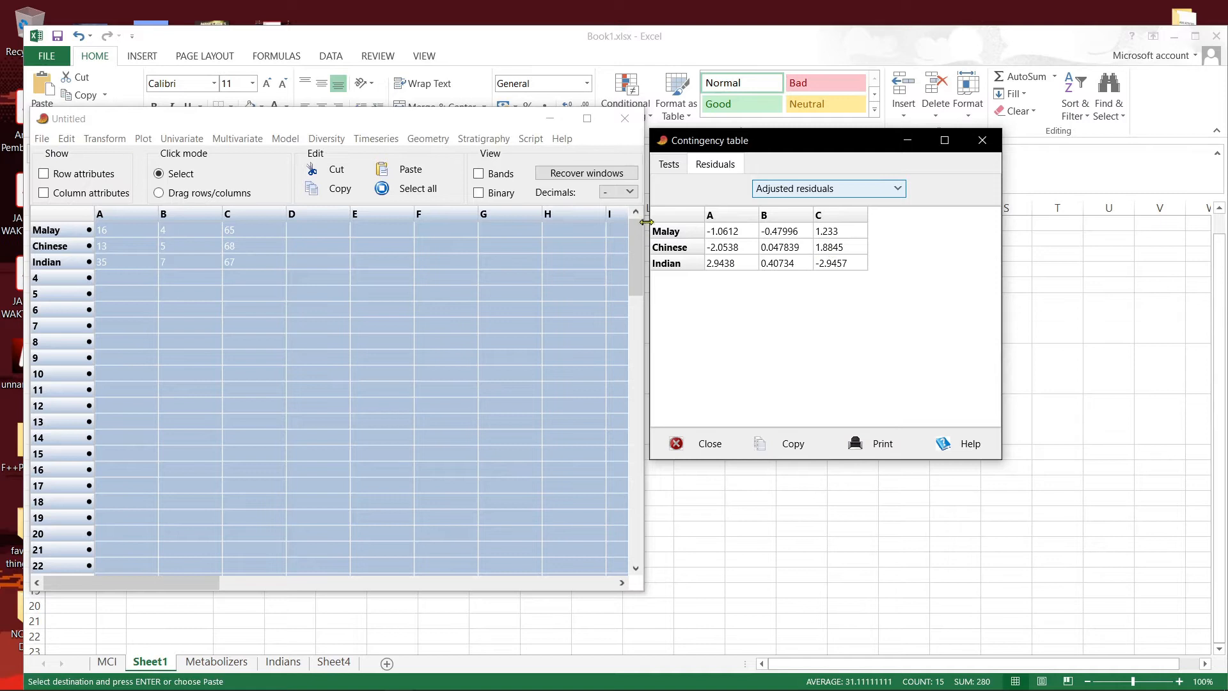
mouse_move(798, 314)
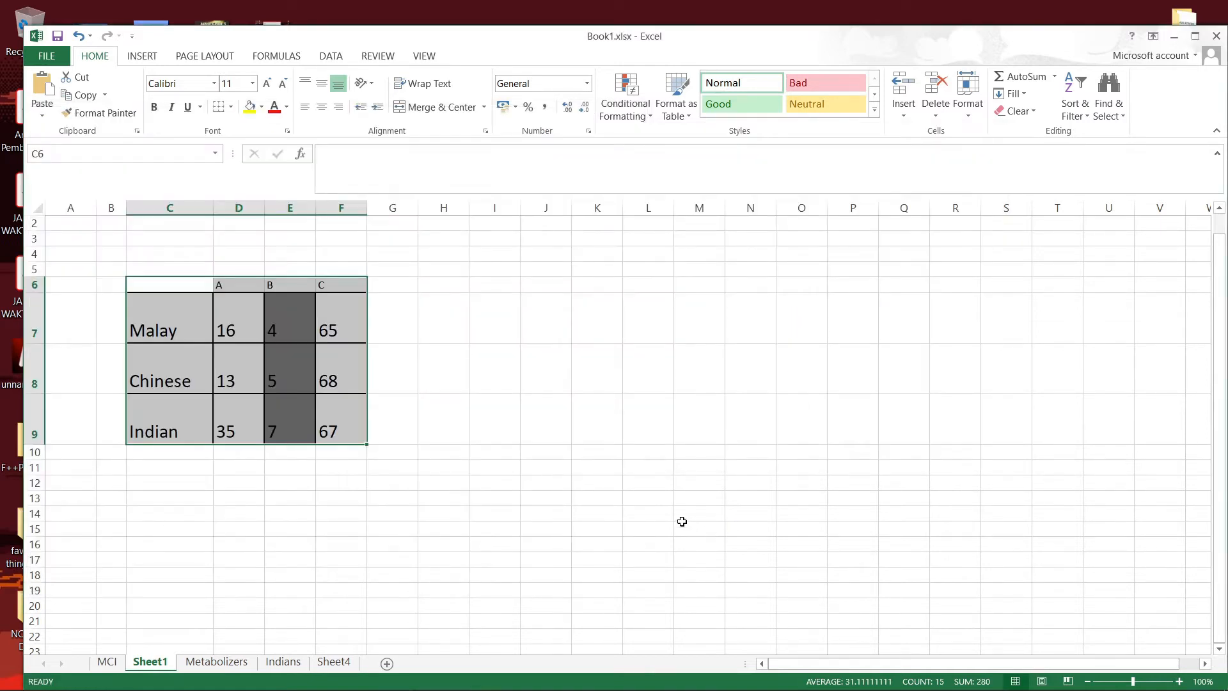
- Place the adjusted residuals below the count table and begin an entry in K11
left_click(239, 483)
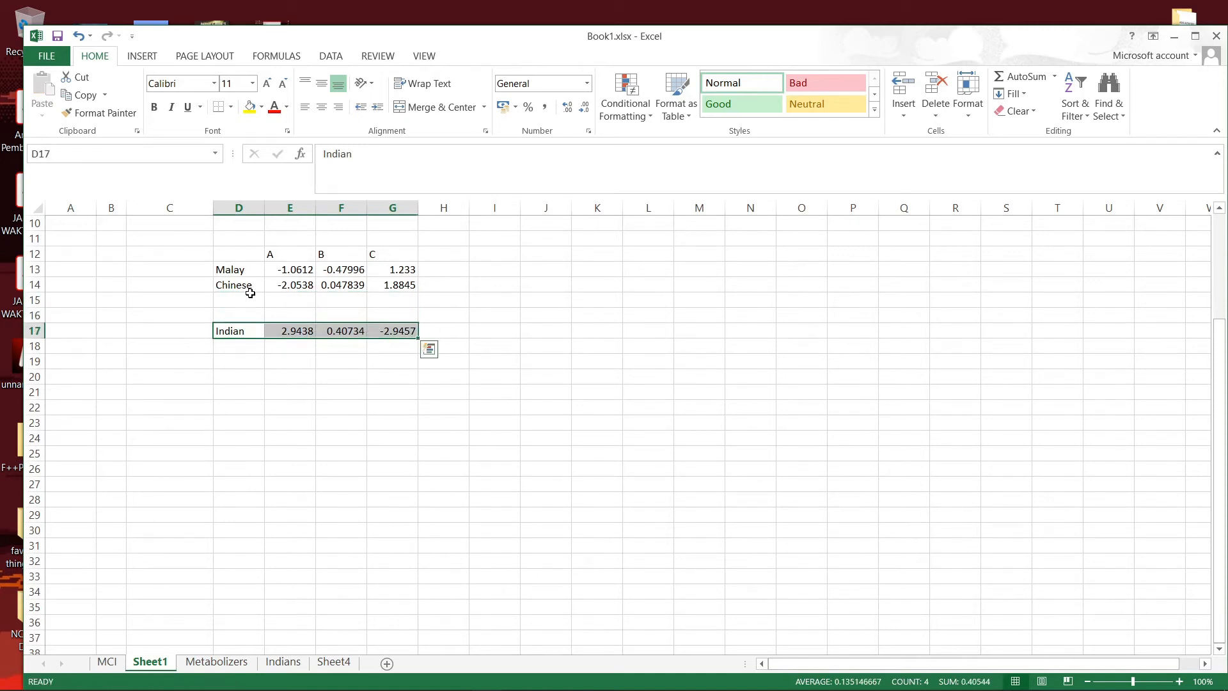
left_click(575, 330)
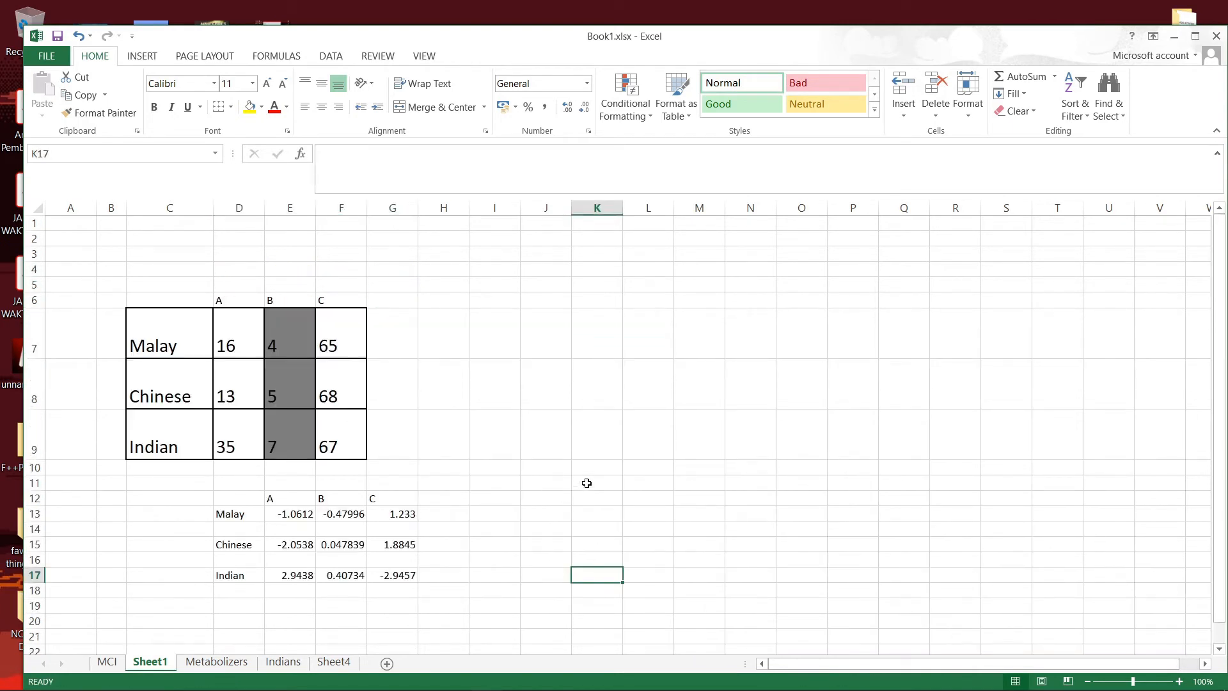
left_click(597, 481)
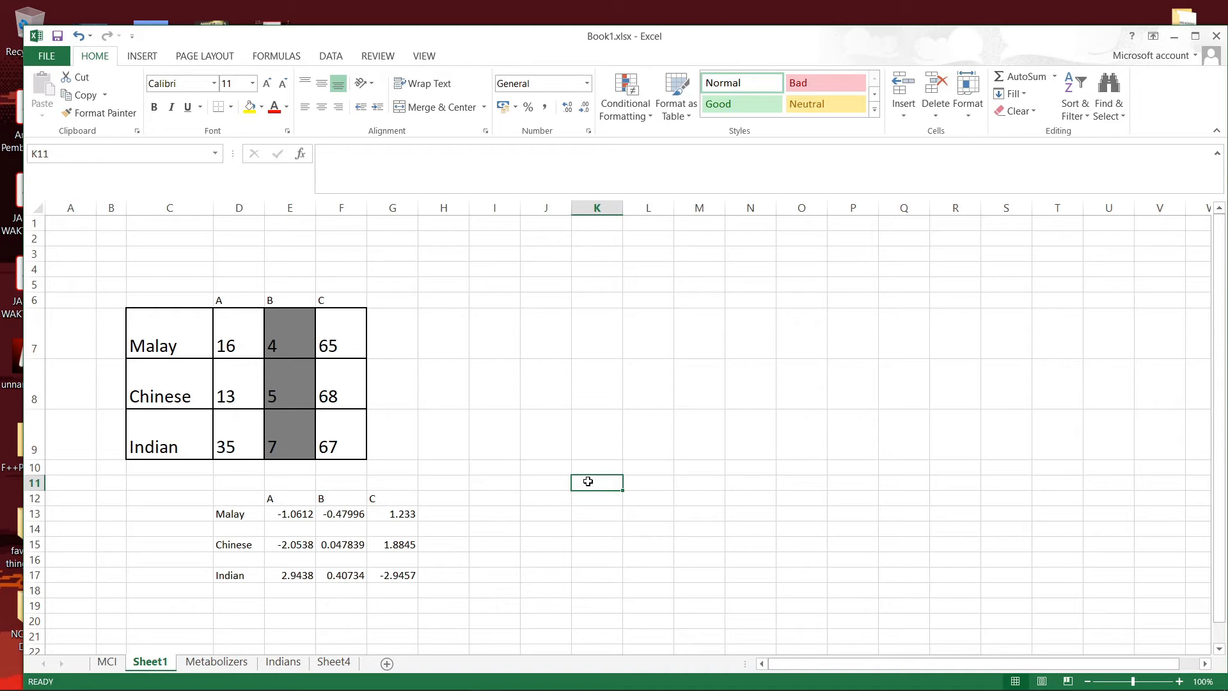
type("1.")
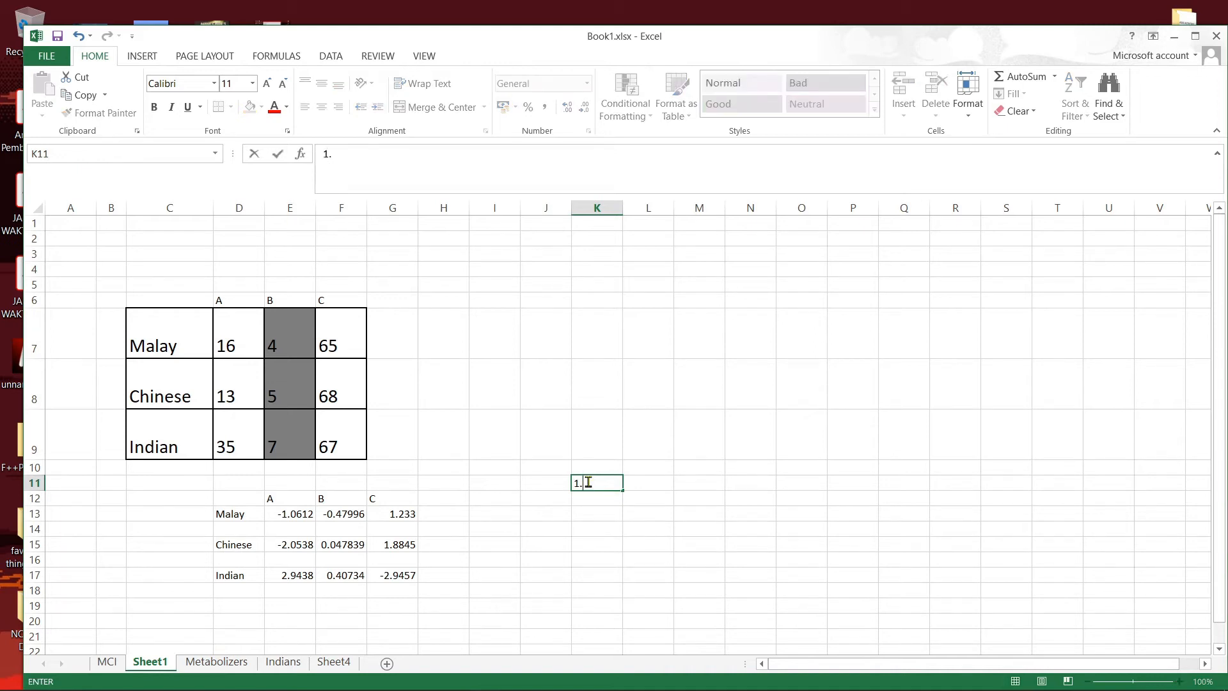
- Finish entering the critical value 1.96 in K11
type("96")
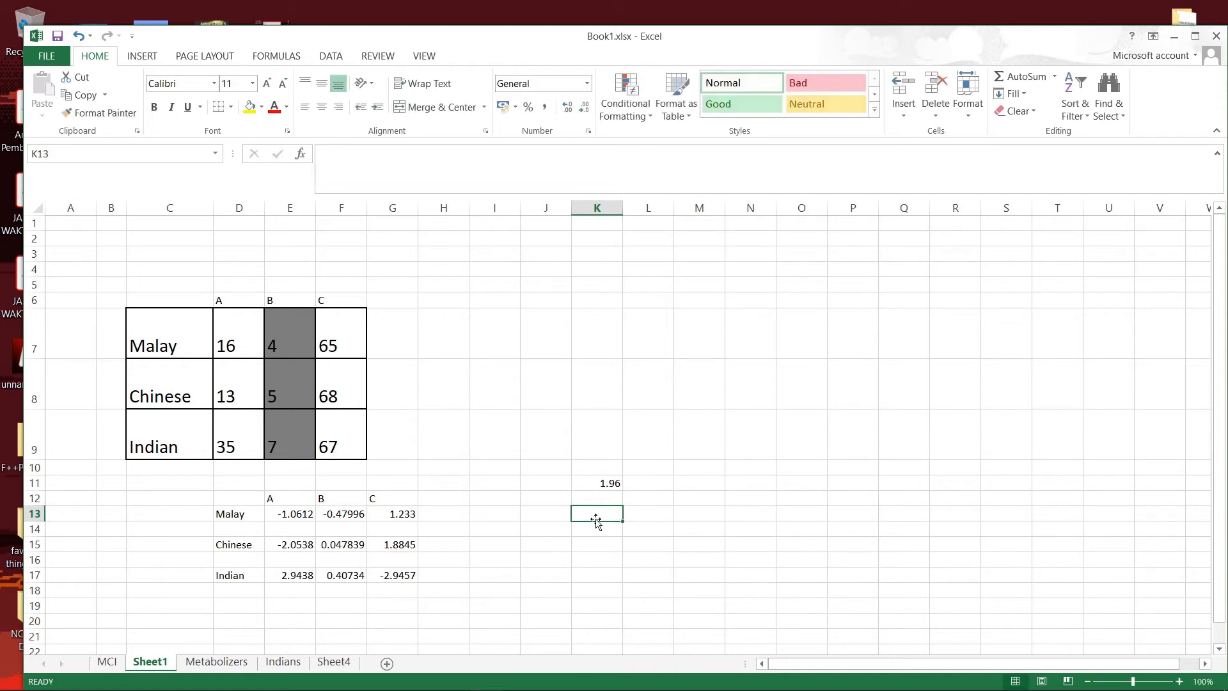
- Label K13 'Bonferroni correction' and compute =0.05/9 (0.005556) in K14
type("Bonferroni")
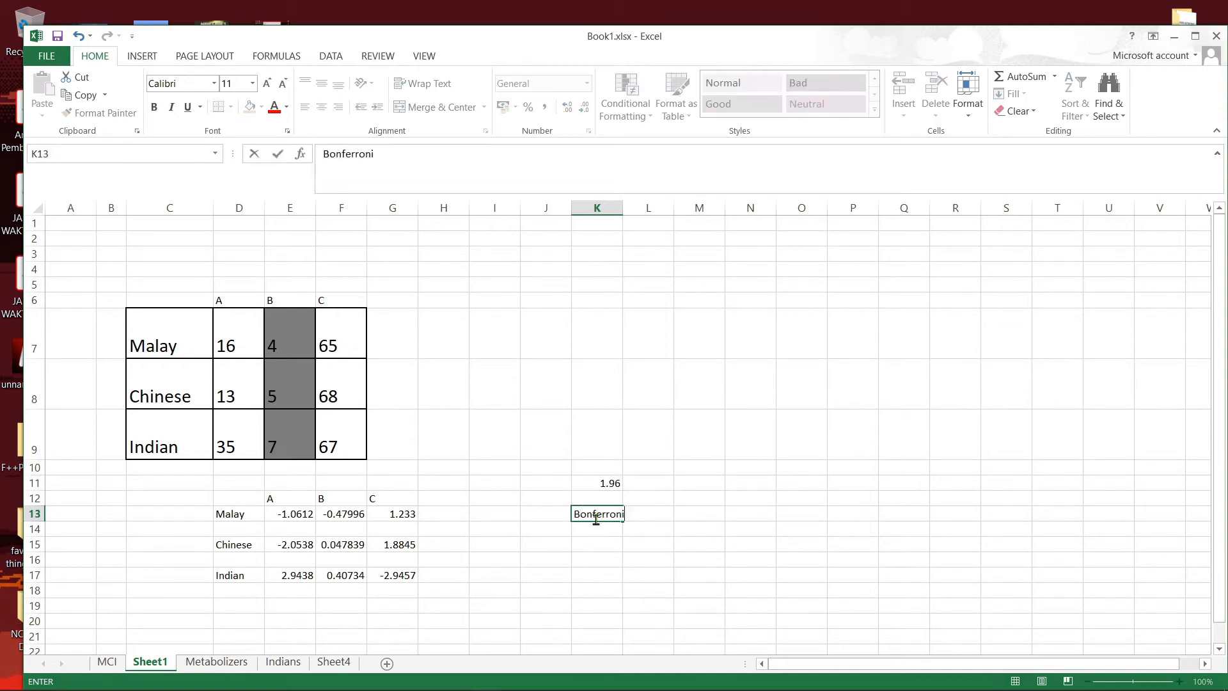
type("correction")
left_click(597, 528)
type("=")
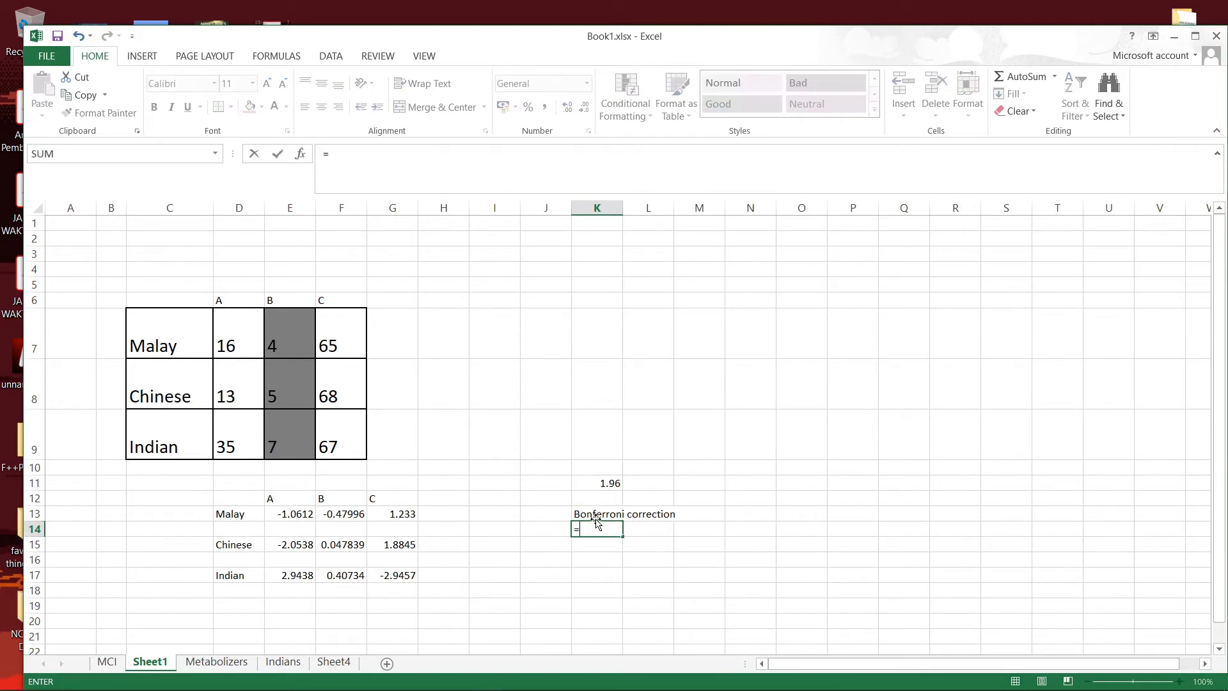
type("0.0")
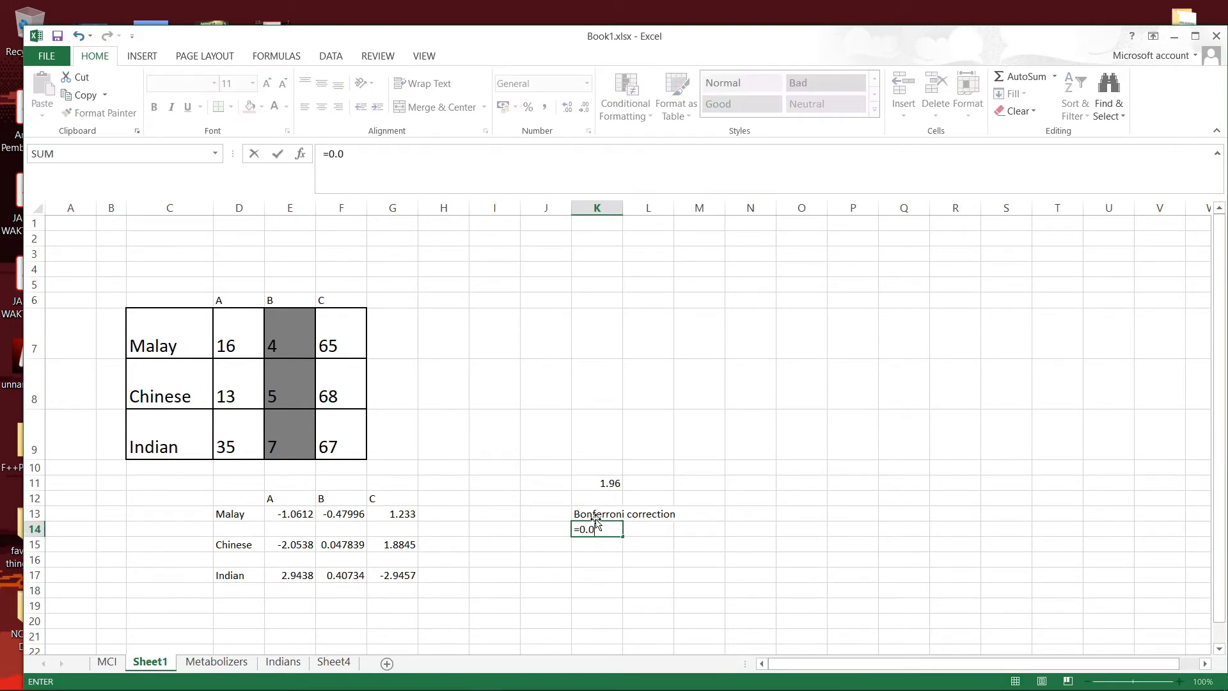
type("/")
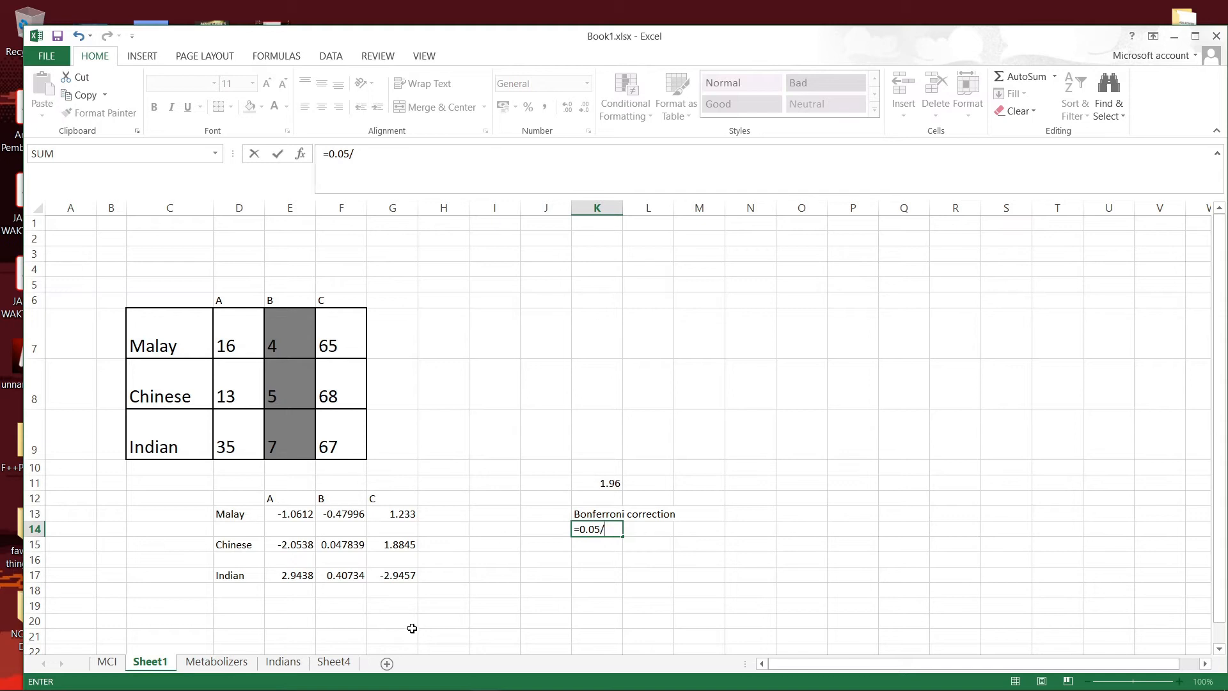
mouse_move(306, 562)
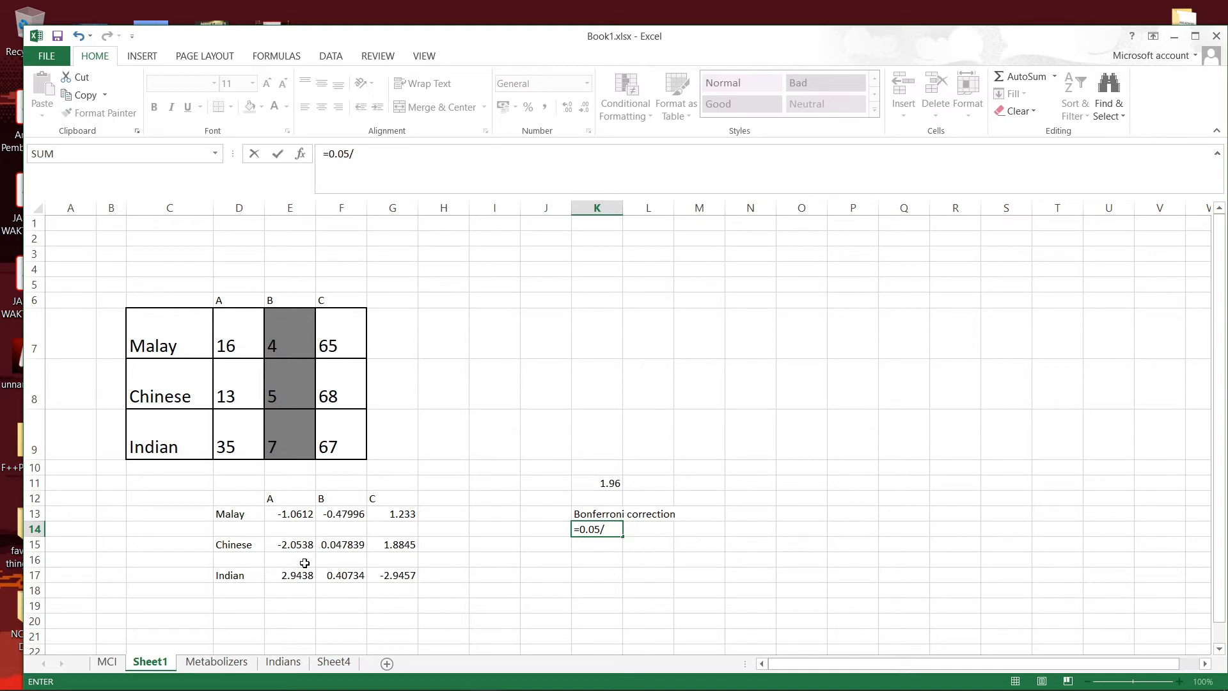
mouse_move(290, 587)
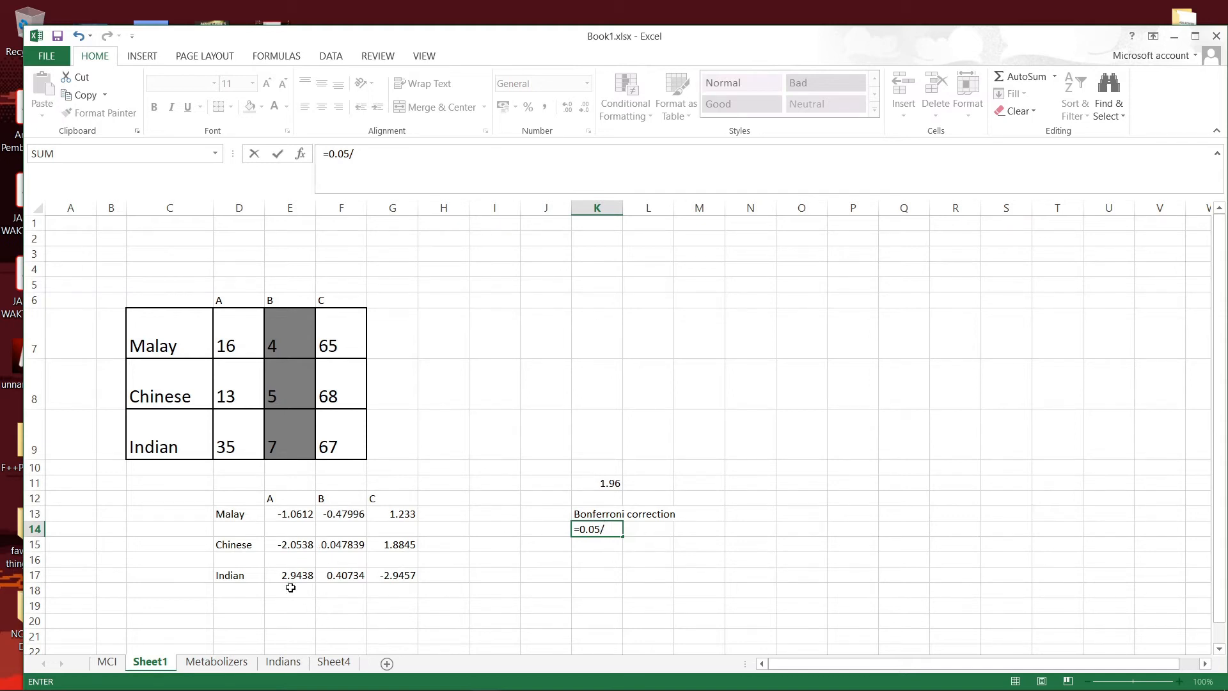
mouse_move(669, 555)
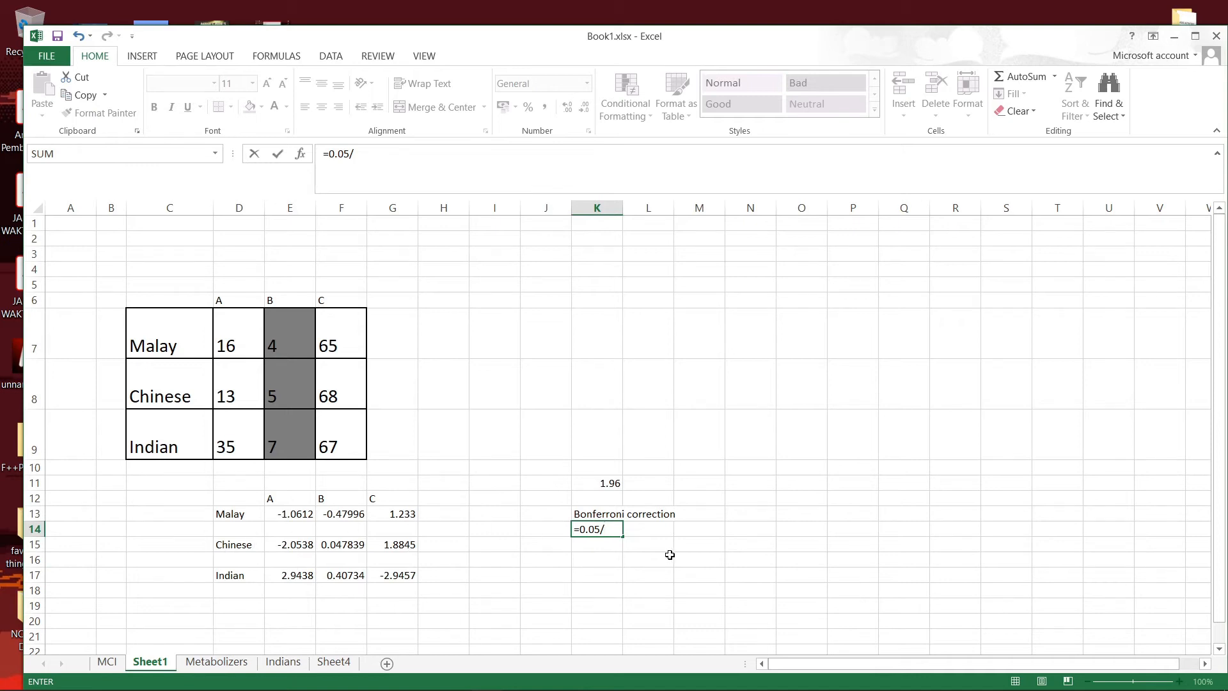
type("9")
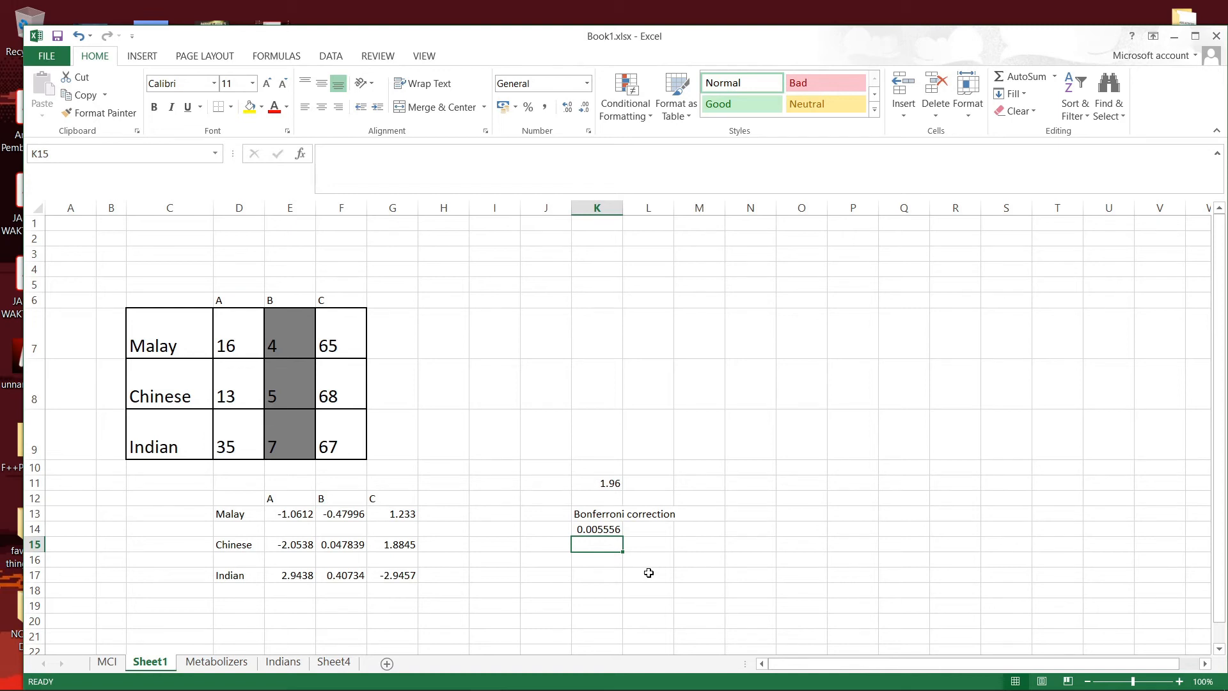
left_click(597, 530)
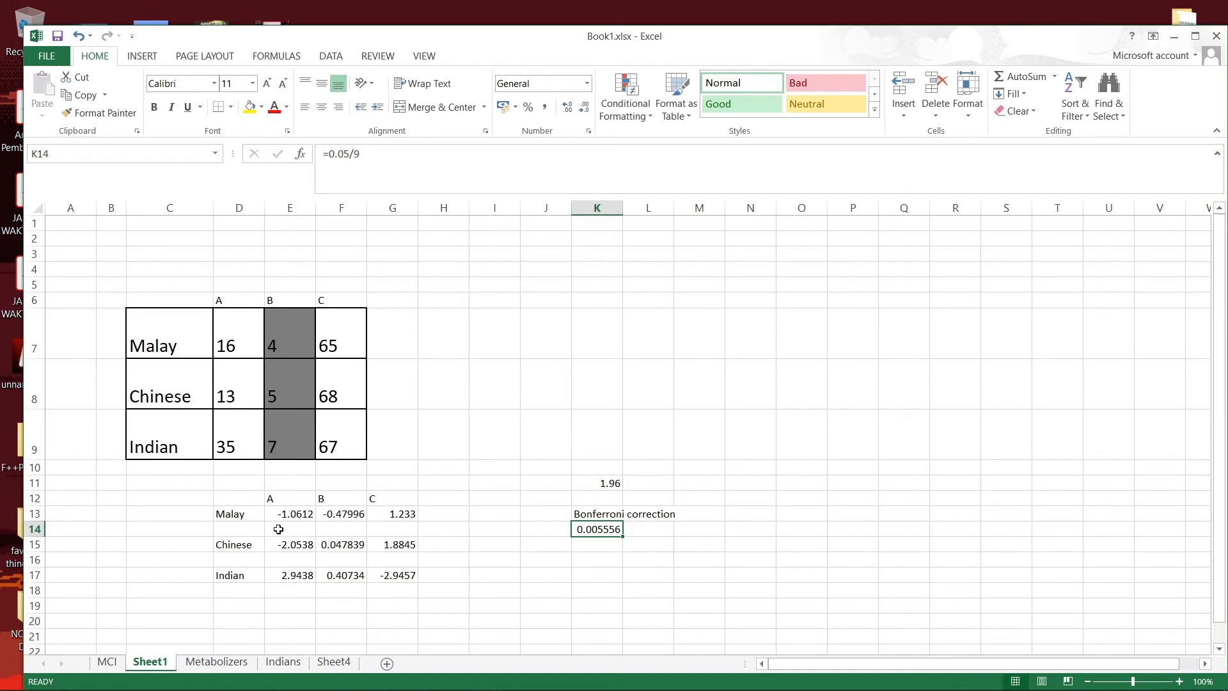
mouse_move(306, 518)
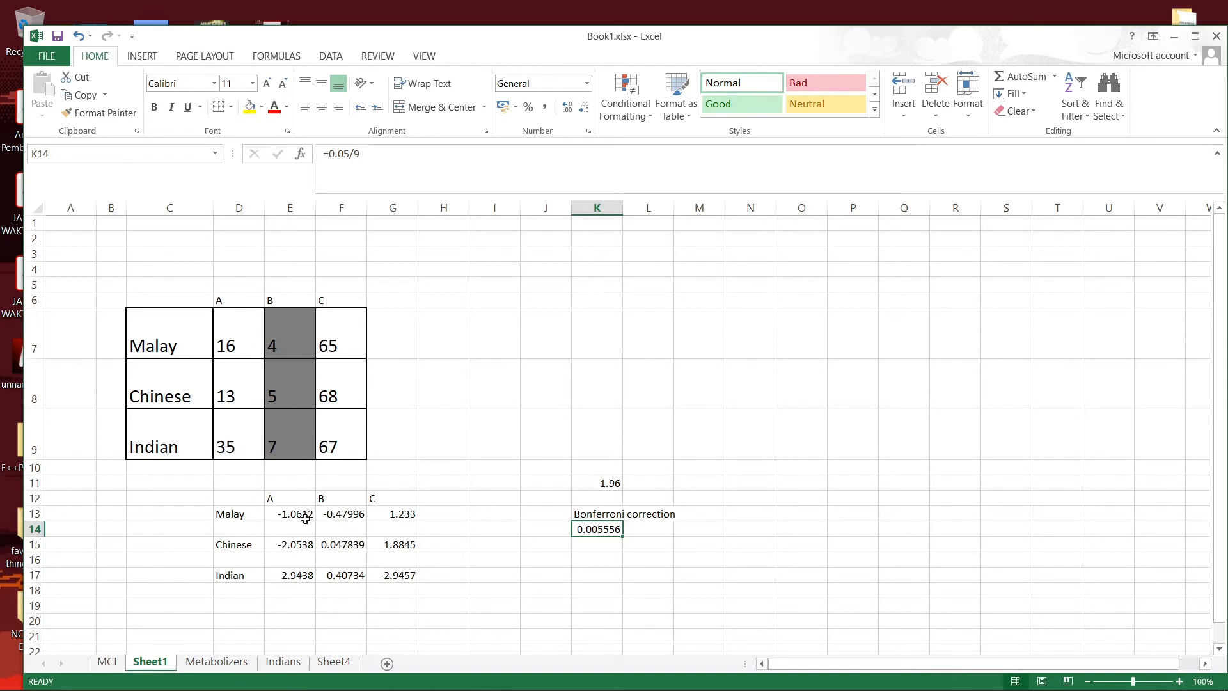
mouse_move(521, 551)
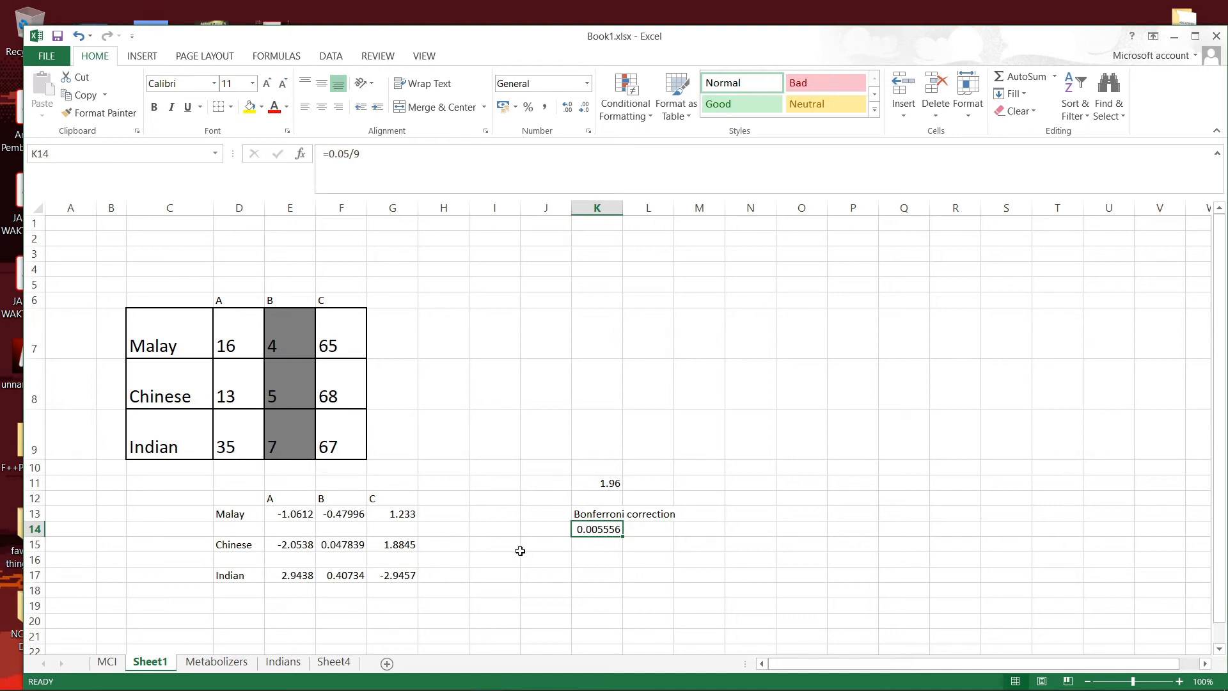
- Enter =CHISQ.DIST.RT(E13^2,1) in E14, giving p 0.288599 for Malay A
left_click(289, 529)
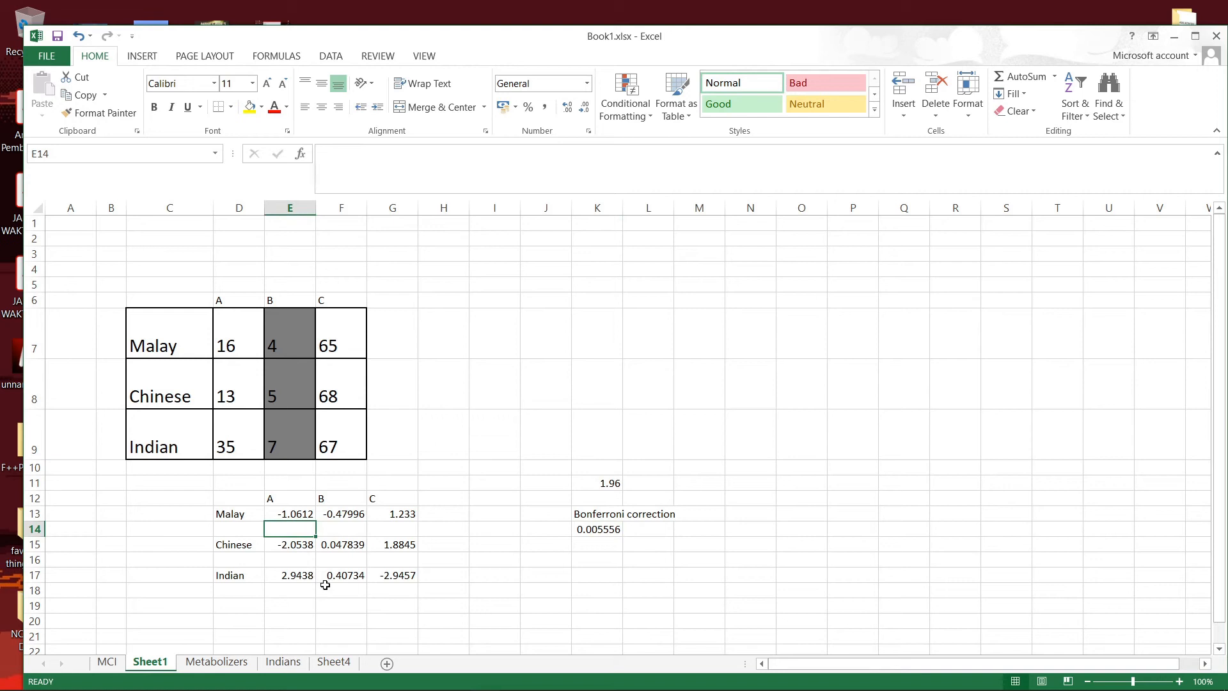
type("=")
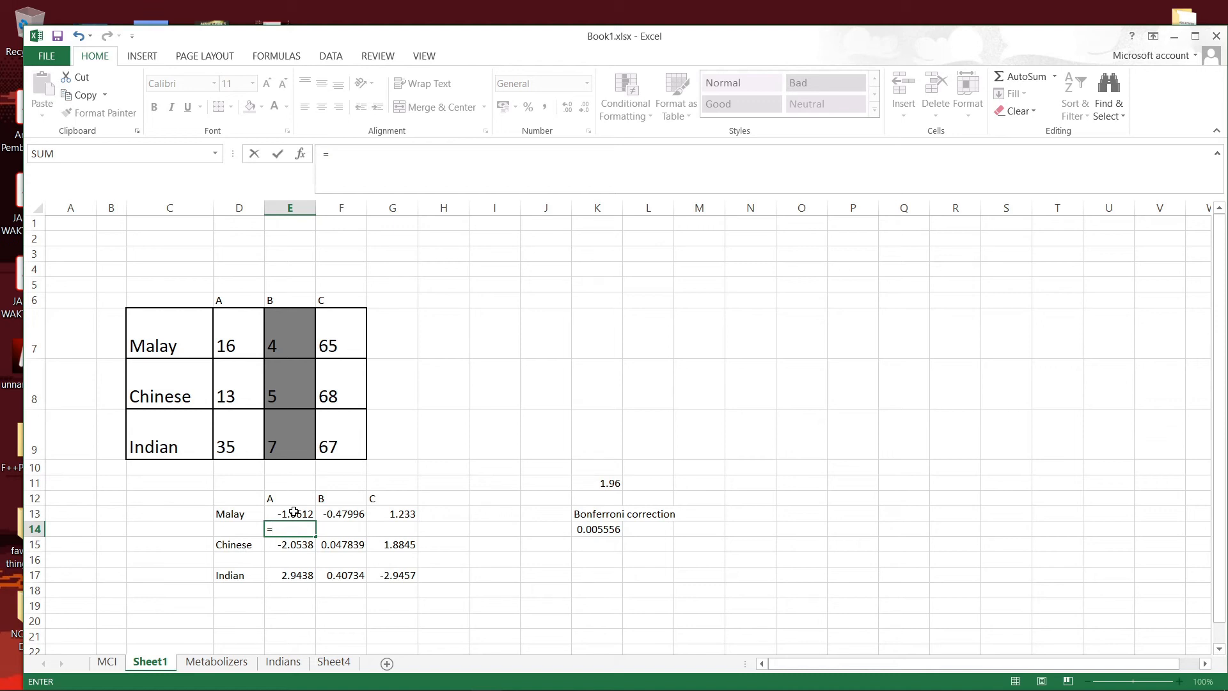
type("ch")
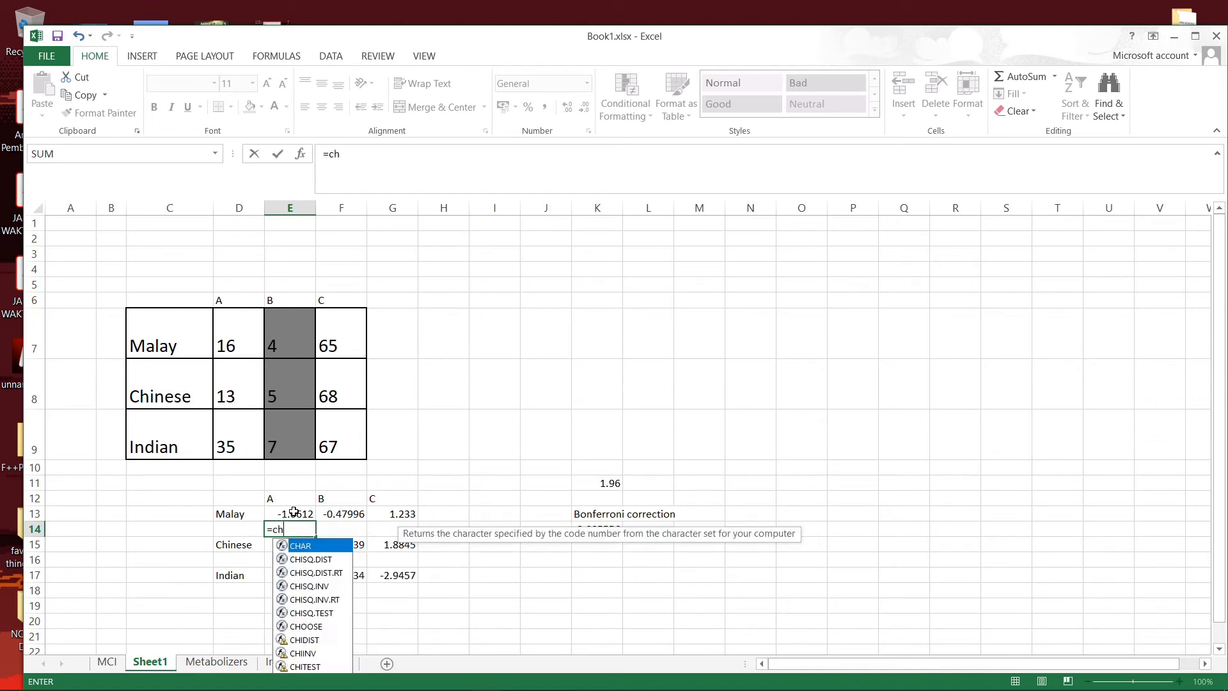
type("i")
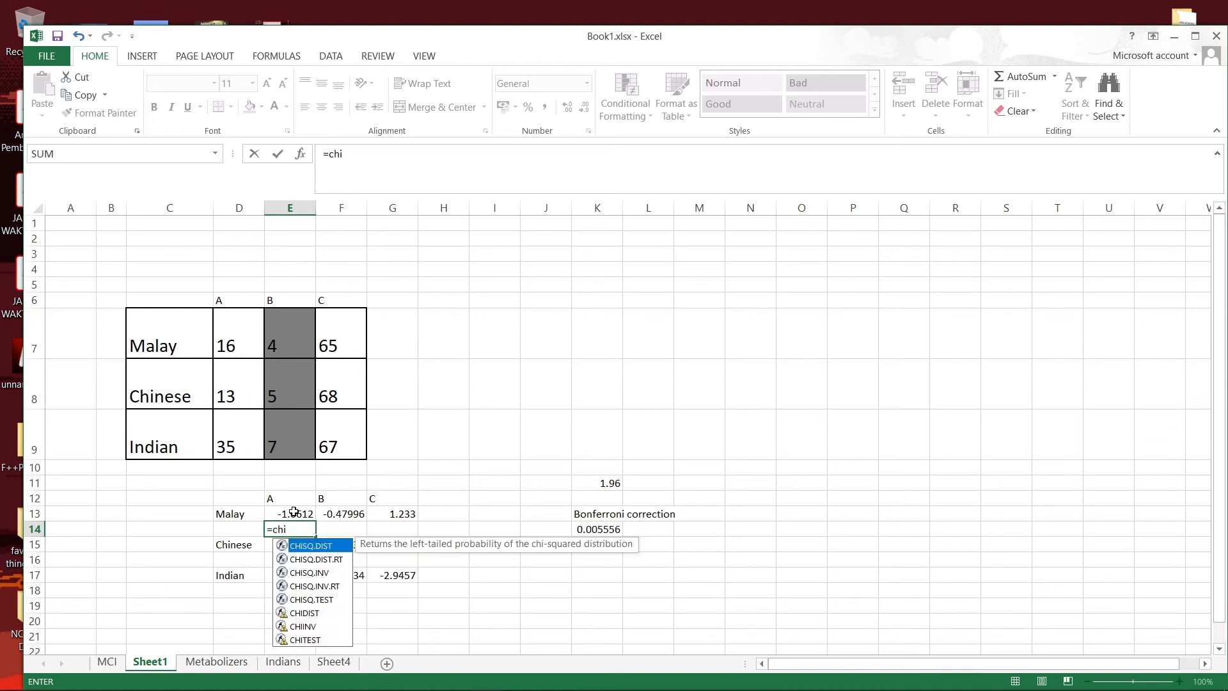
mouse_move(315, 558)
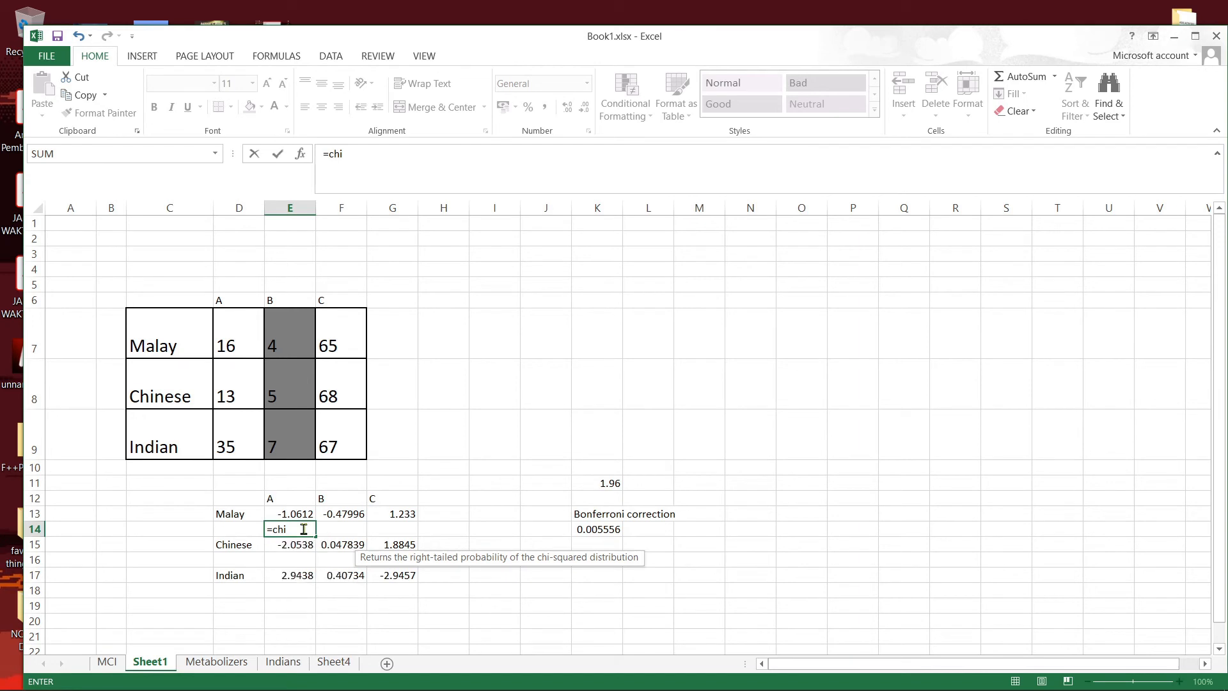
type("sq.dist.r")
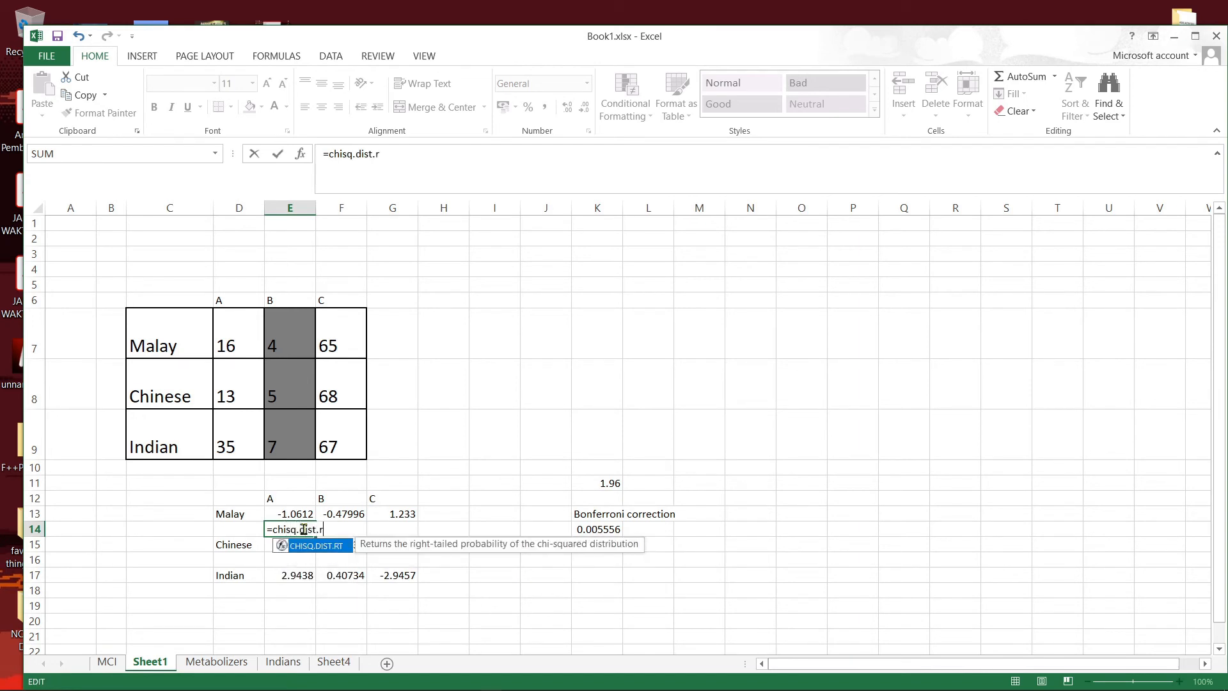
type("t")
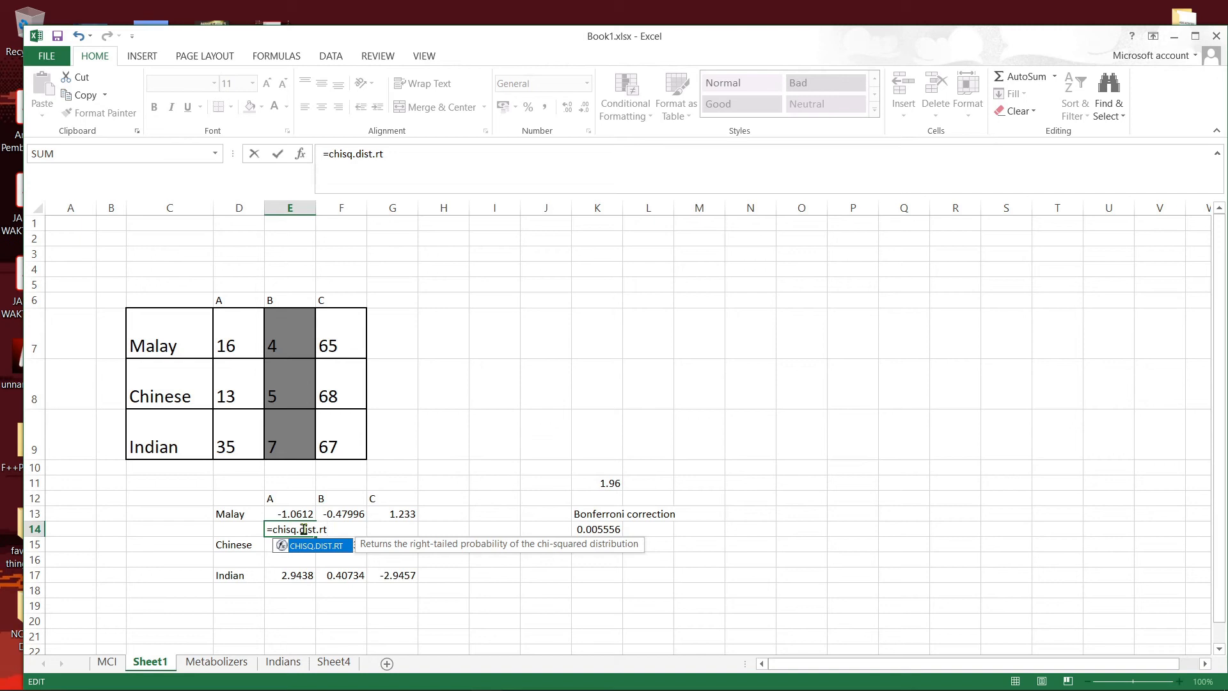
left_click(293, 514)
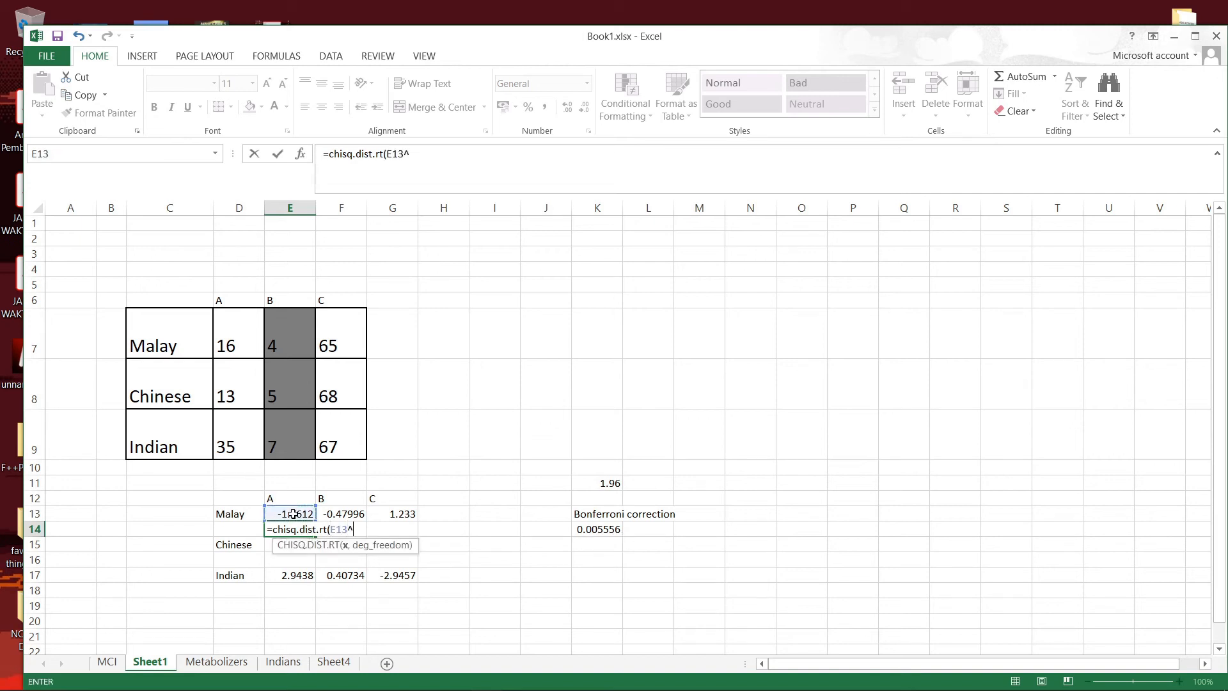
type("2,")
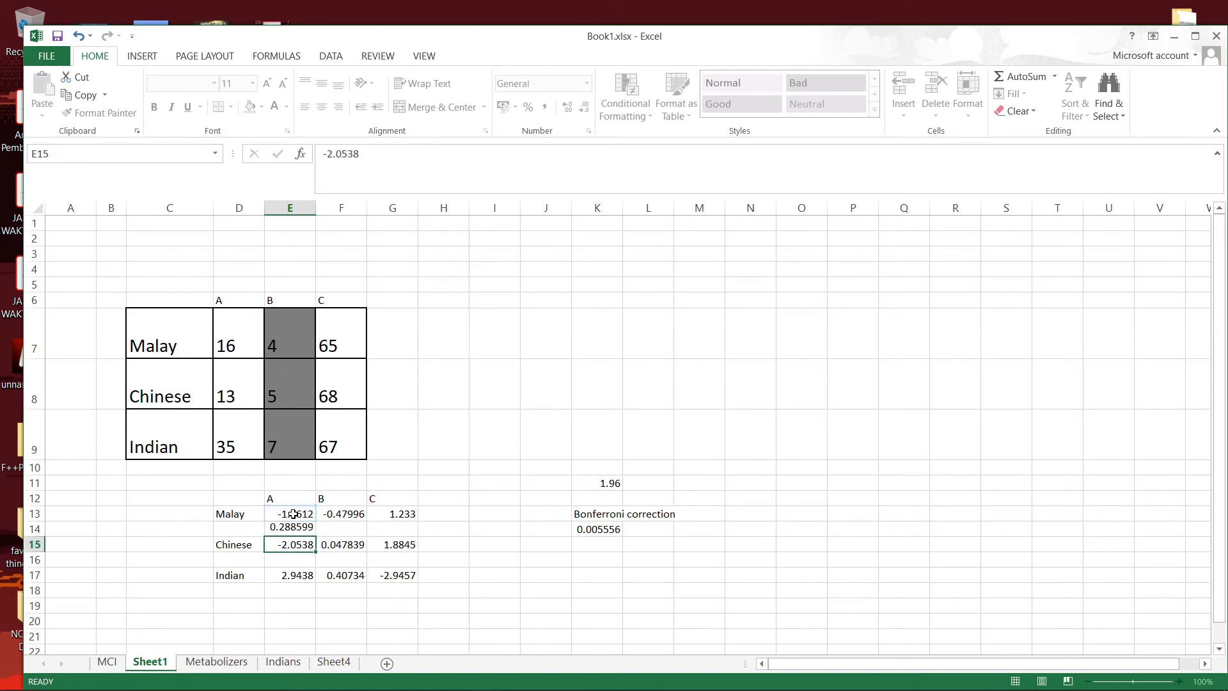
left_click(290, 527)
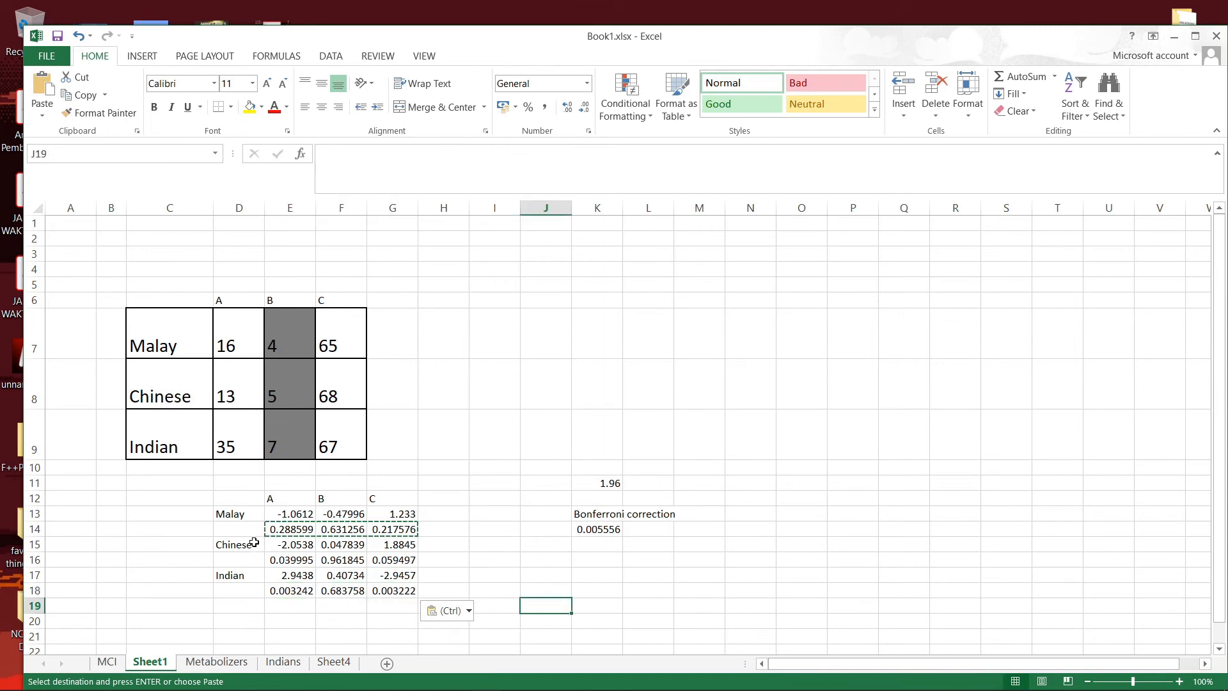
mouse_move(293, 562)
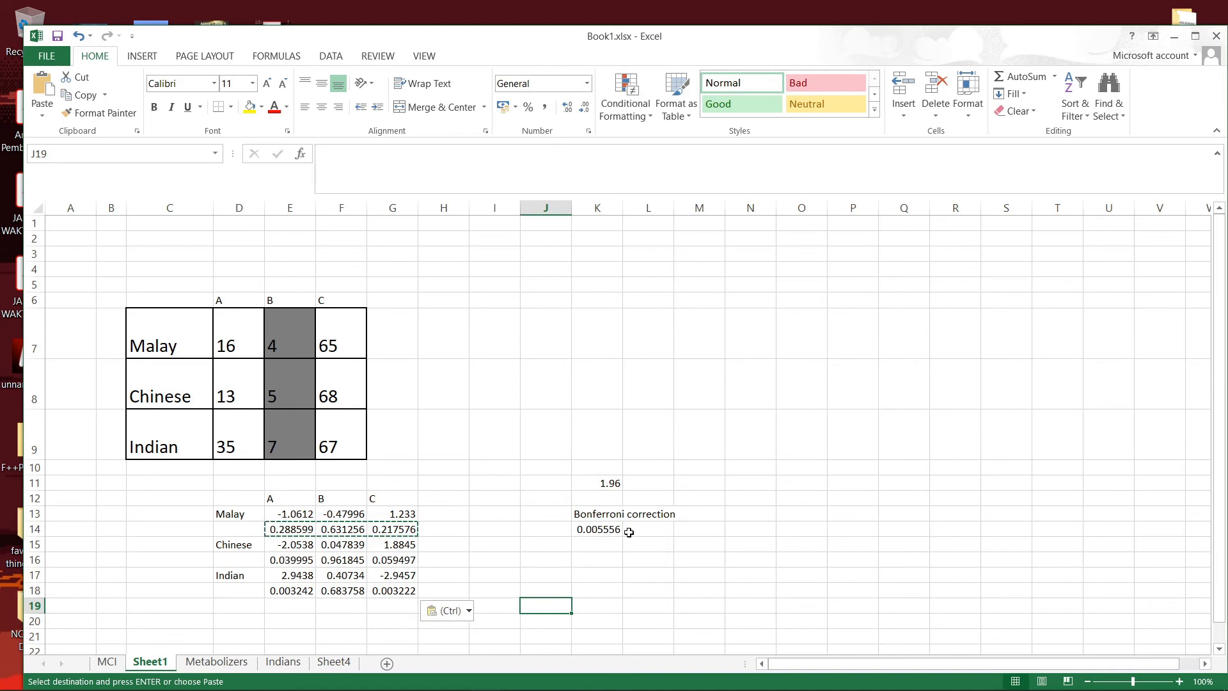
mouse_move(290, 637)
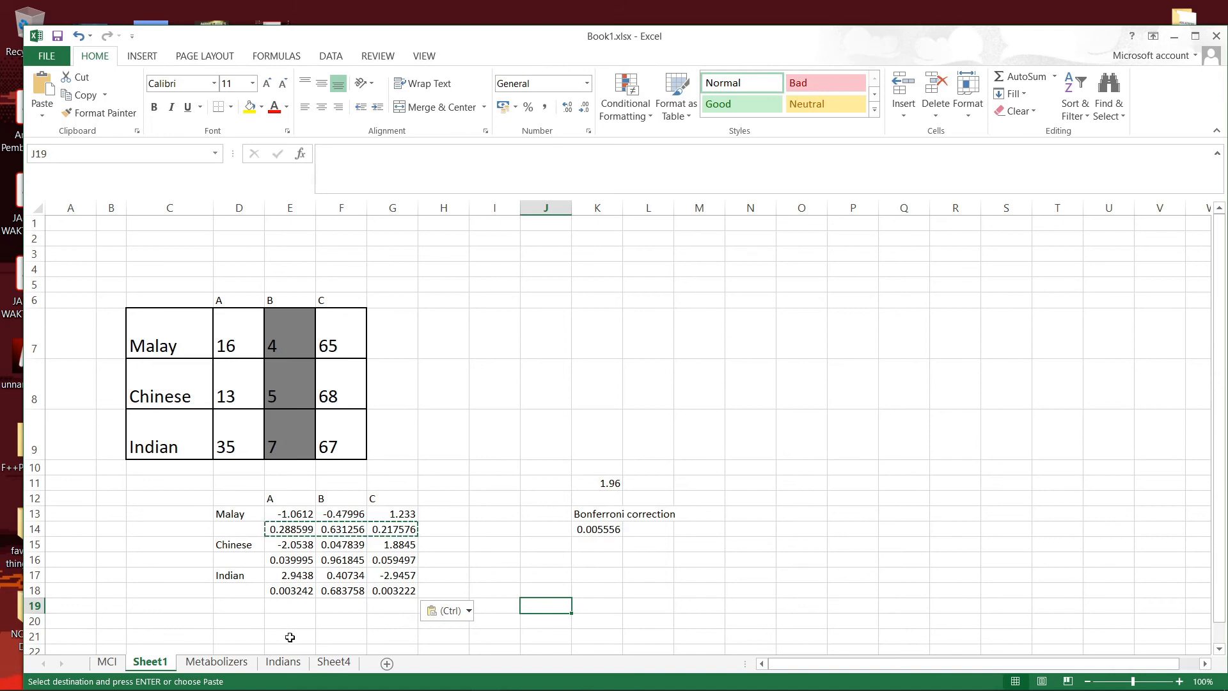
- Bring up formatting options for the Indian A p-value 0.003242
right_click(289, 590)
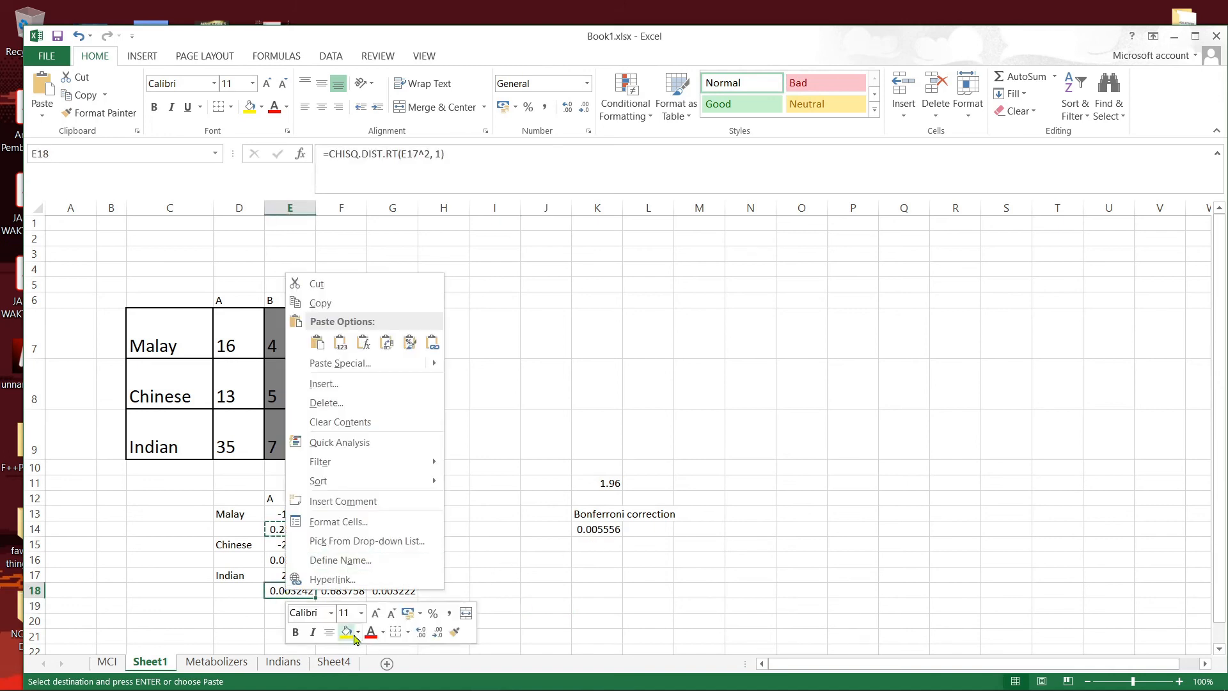
- Bring up formatting options for the Indian C p-value 0.003222
right_click(392, 590)
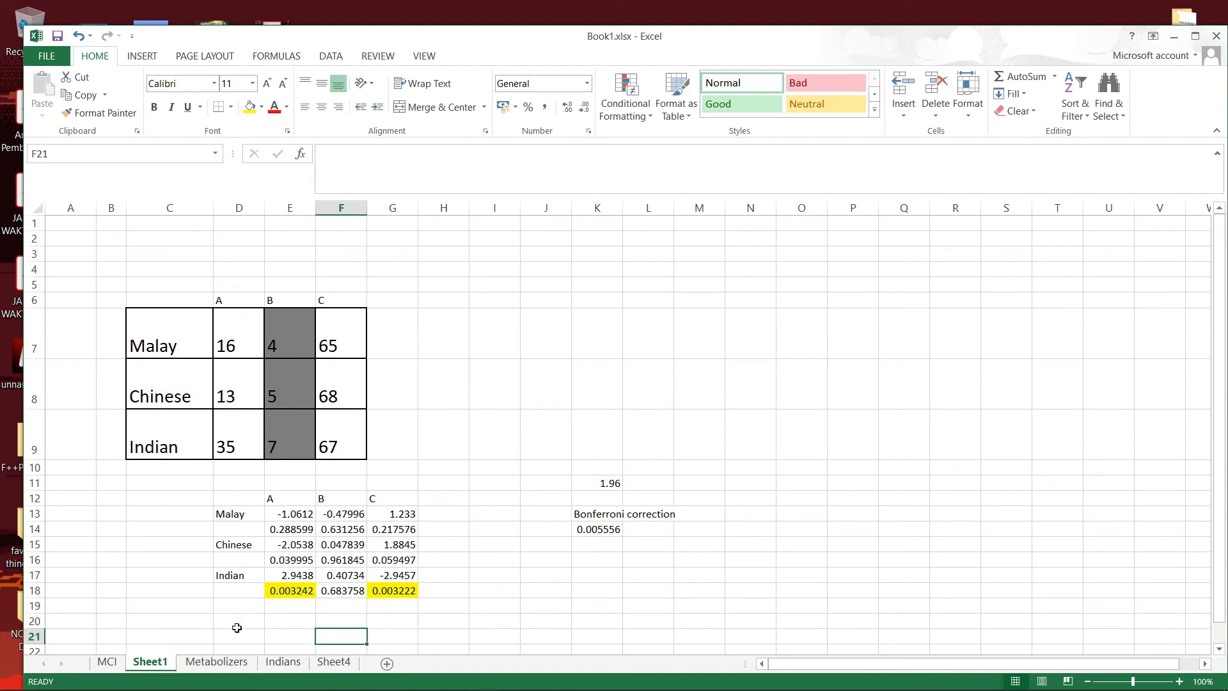
mouse_move(188, 515)
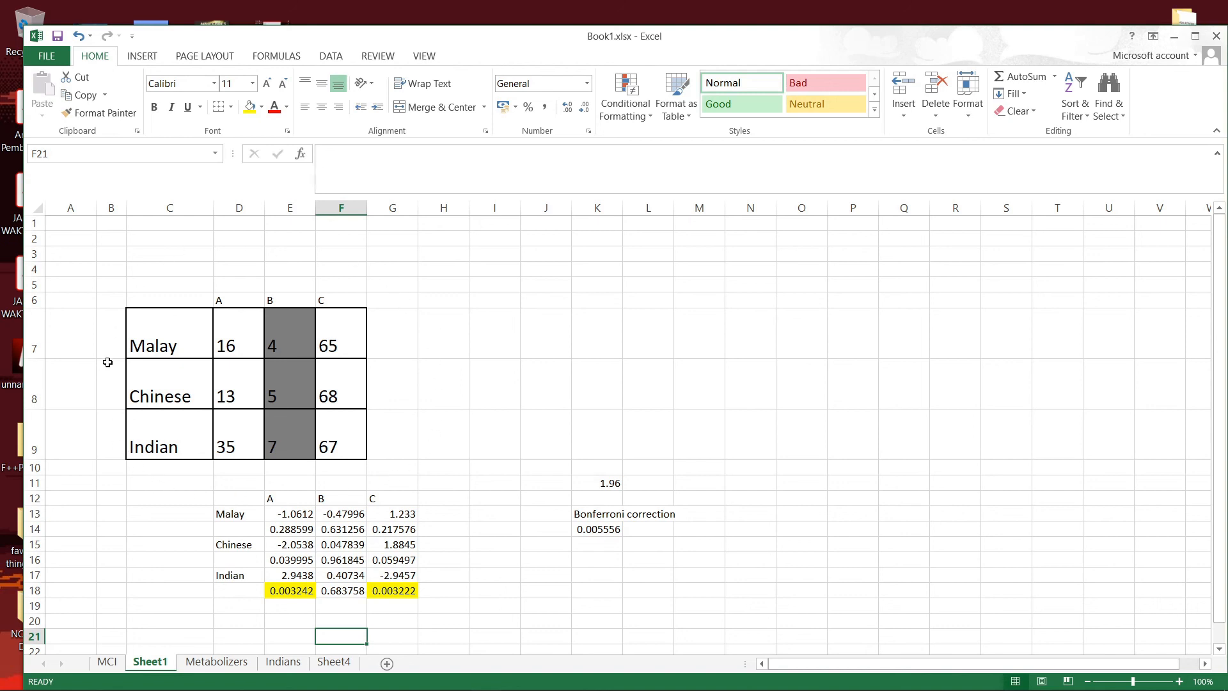
mouse_move(166, 297)
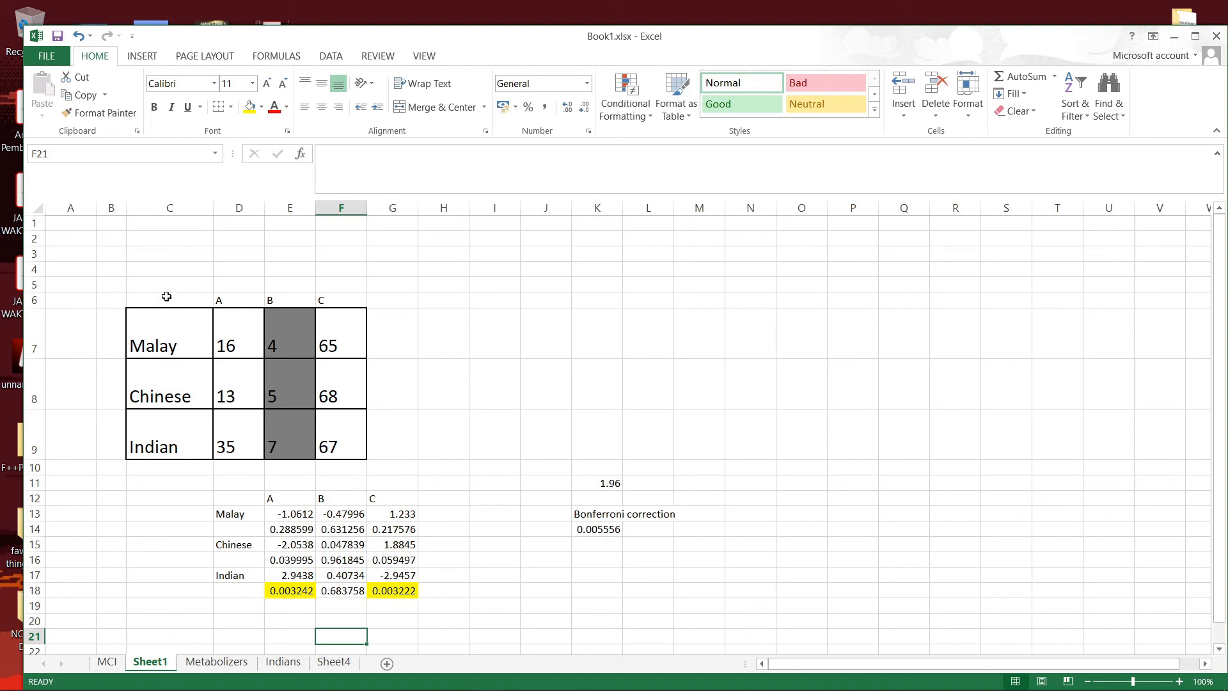
mouse_move(341, 304)
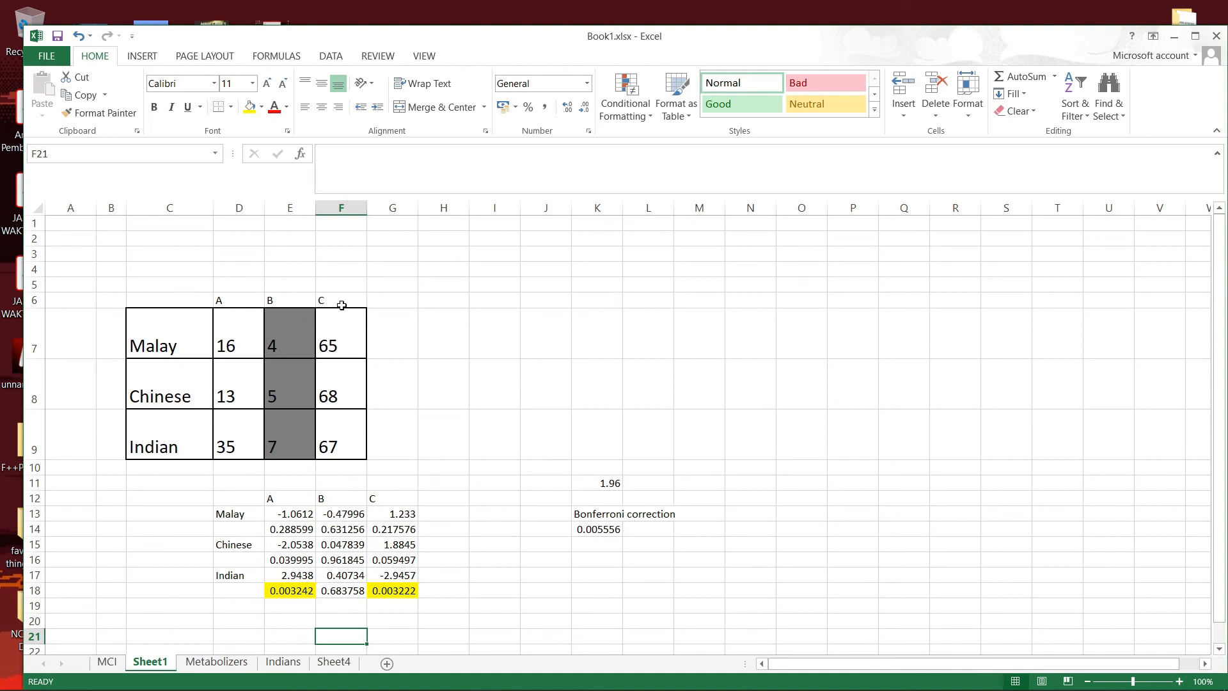
mouse_move(237, 590)
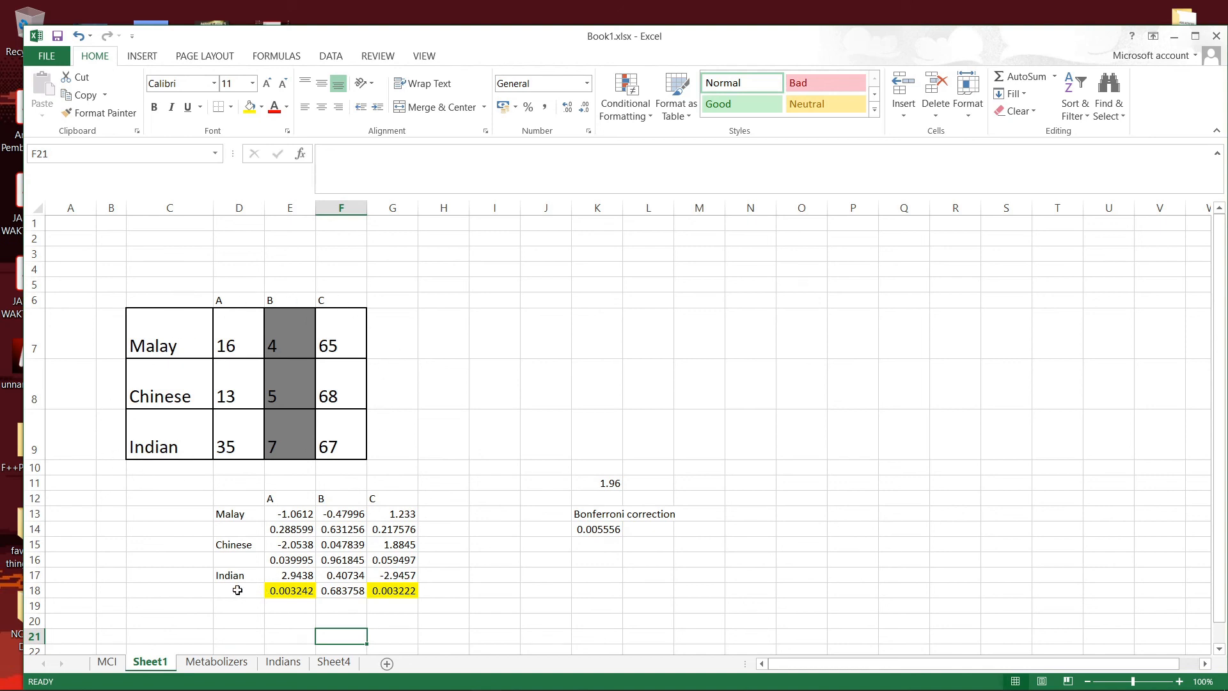
mouse_move(421, 579)
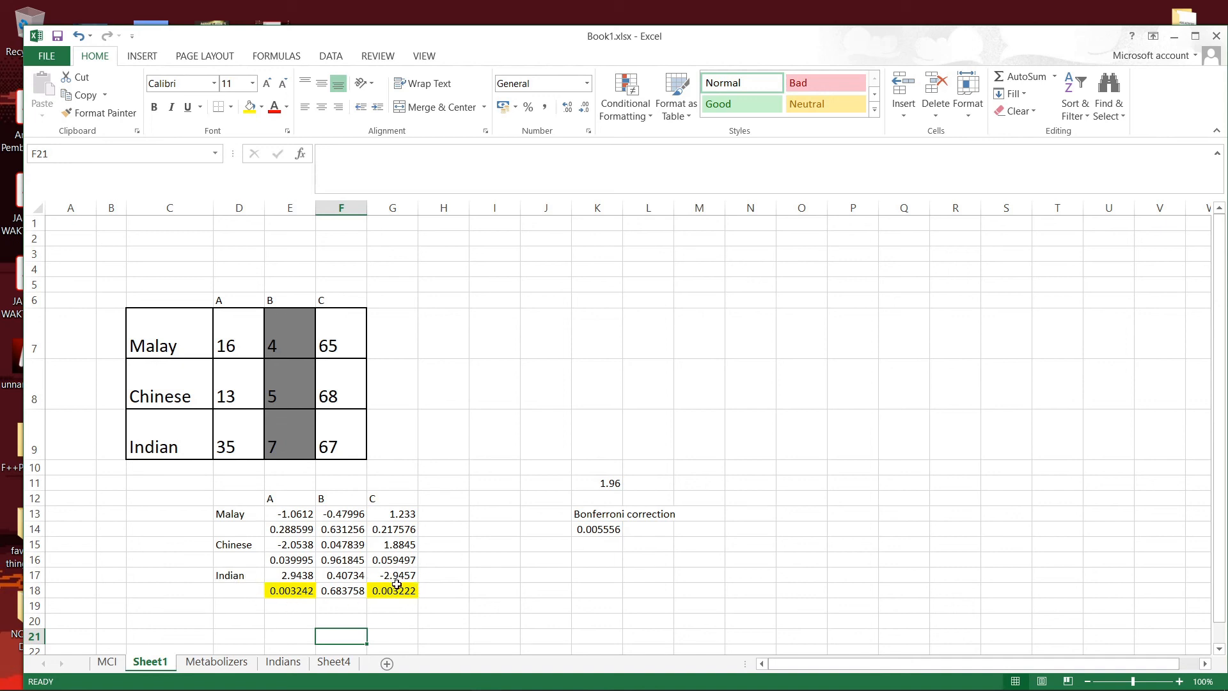
mouse_move(472, 541)
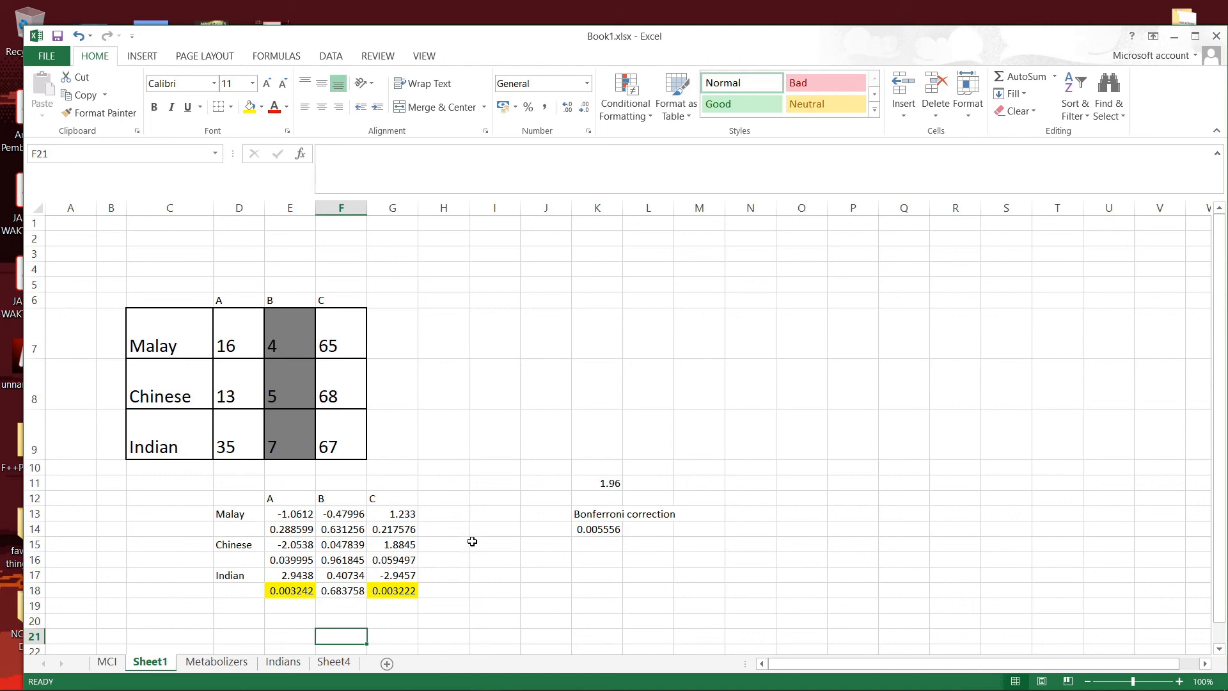
mouse_move(499, 539)
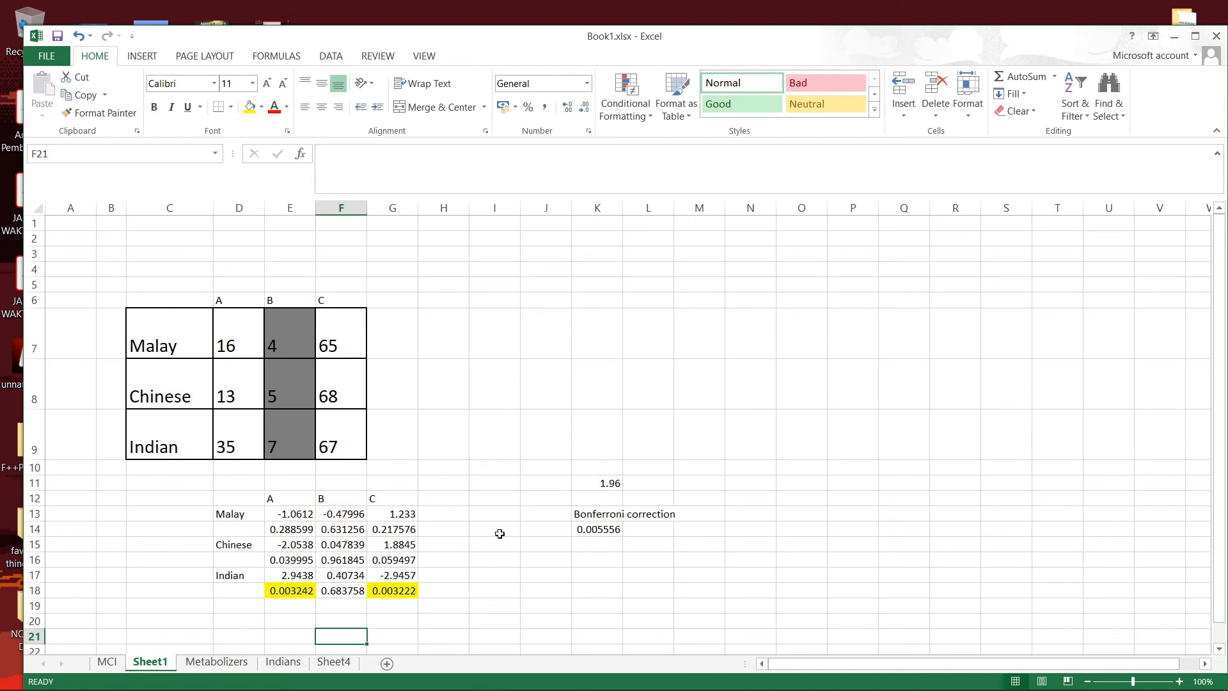
mouse_move(202, 362)
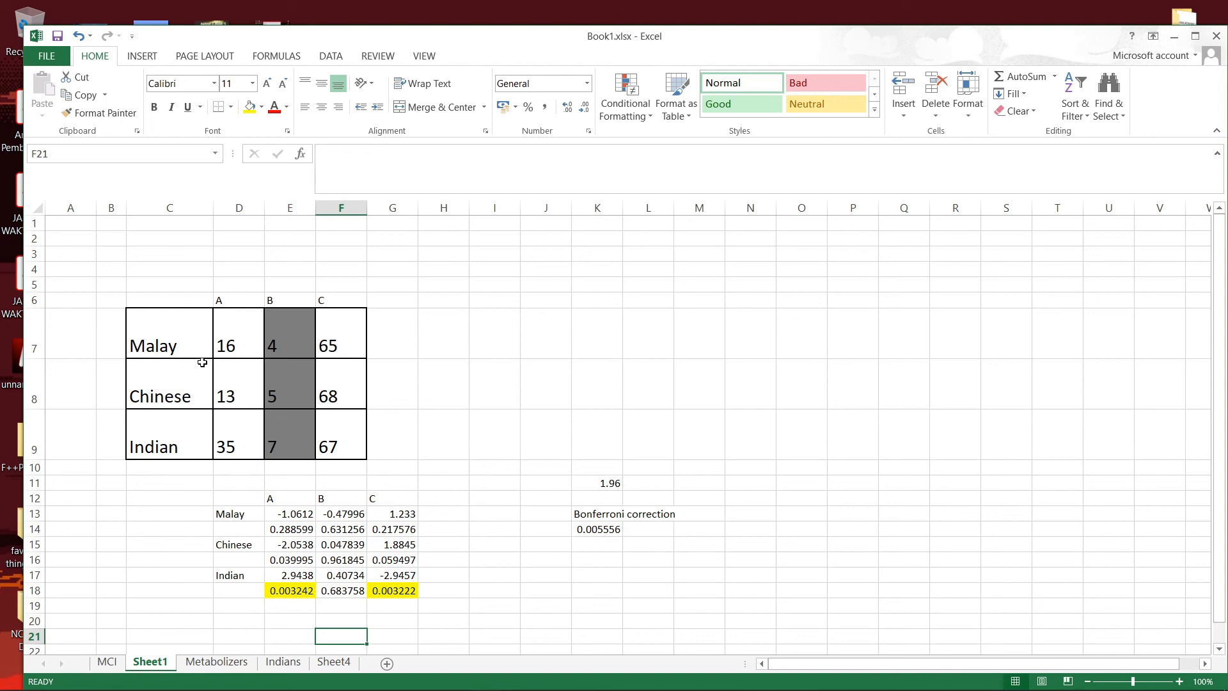
mouse_move(220, 587)
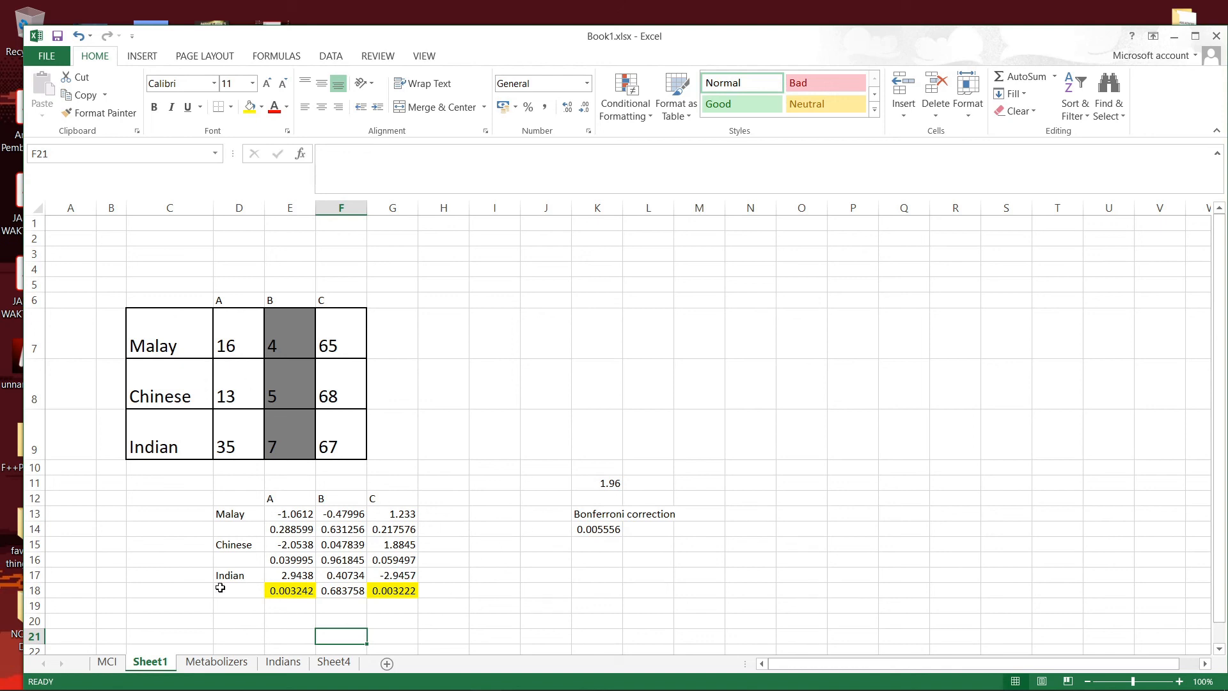
mouse_move(306, 485)
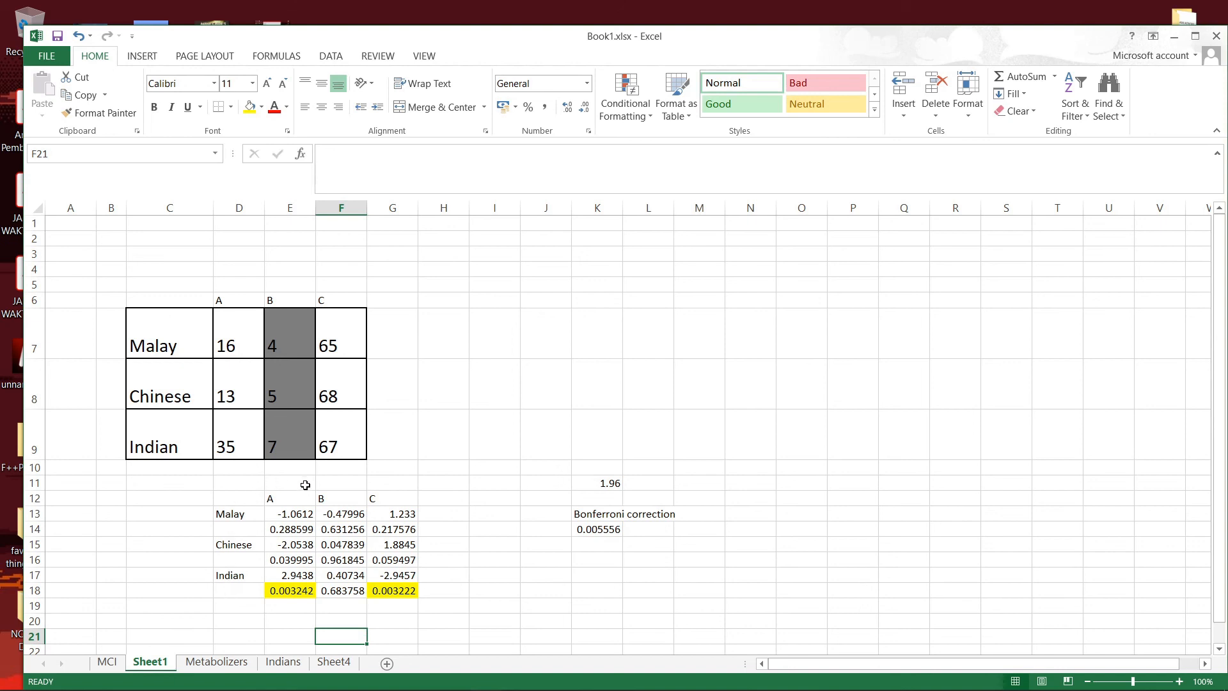
mouse_move(307, 610)
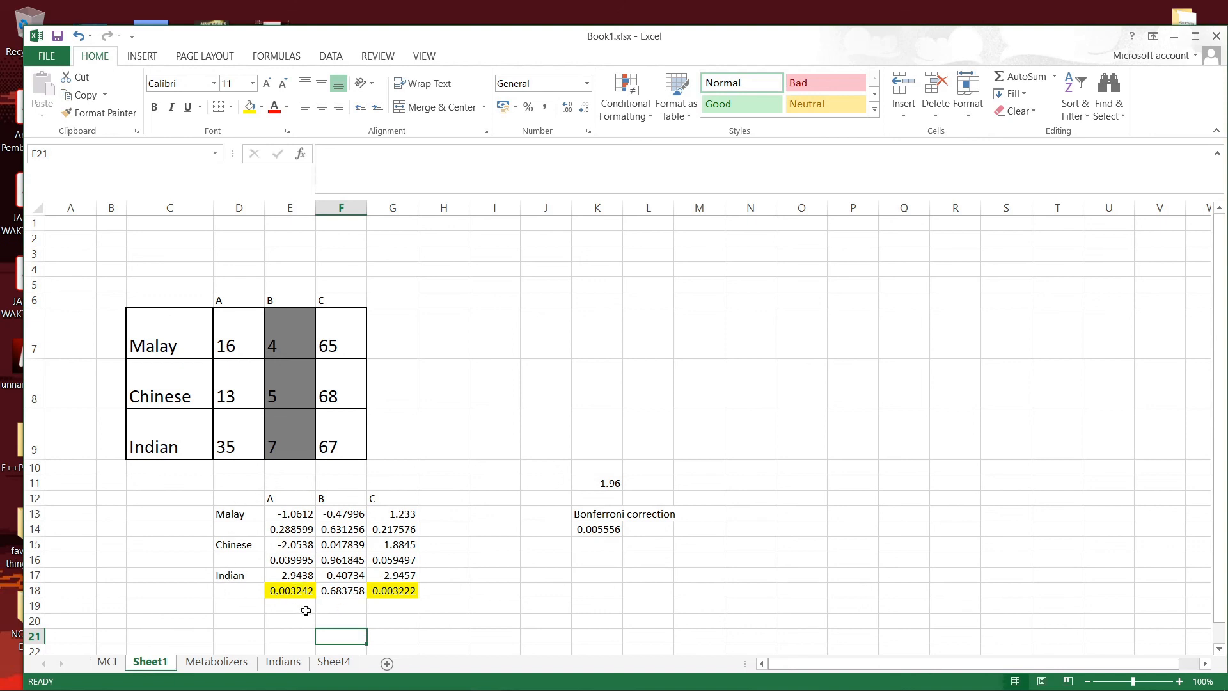
mouse_move(396, 600)
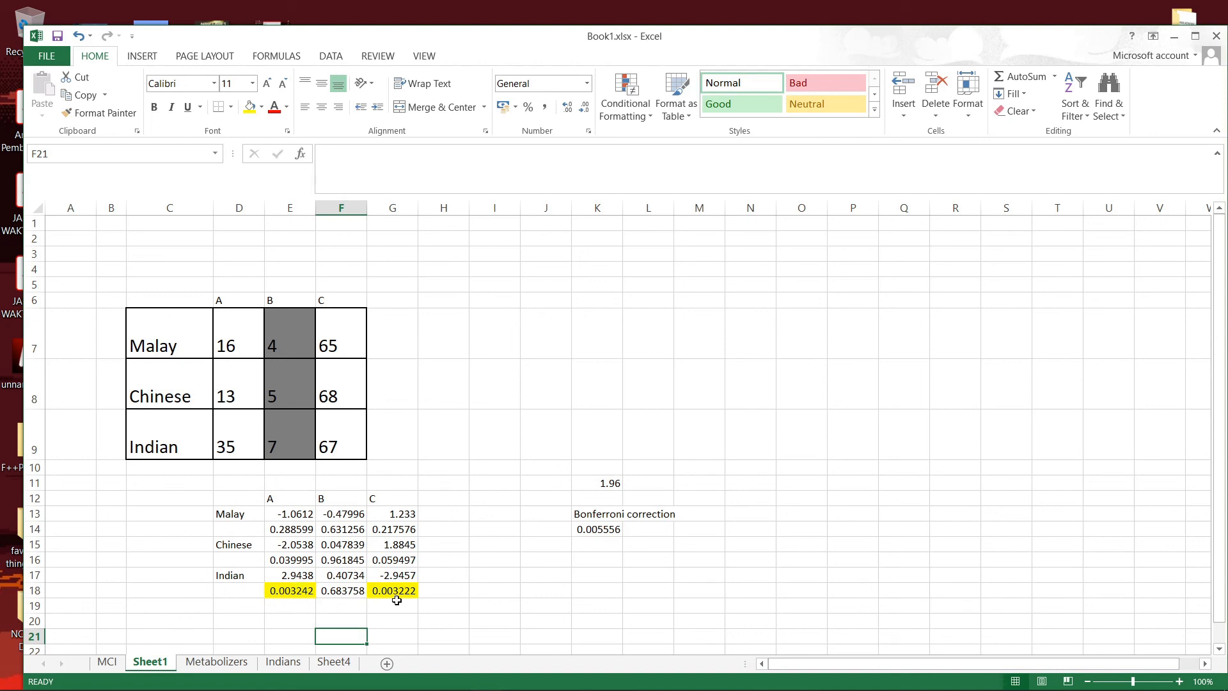